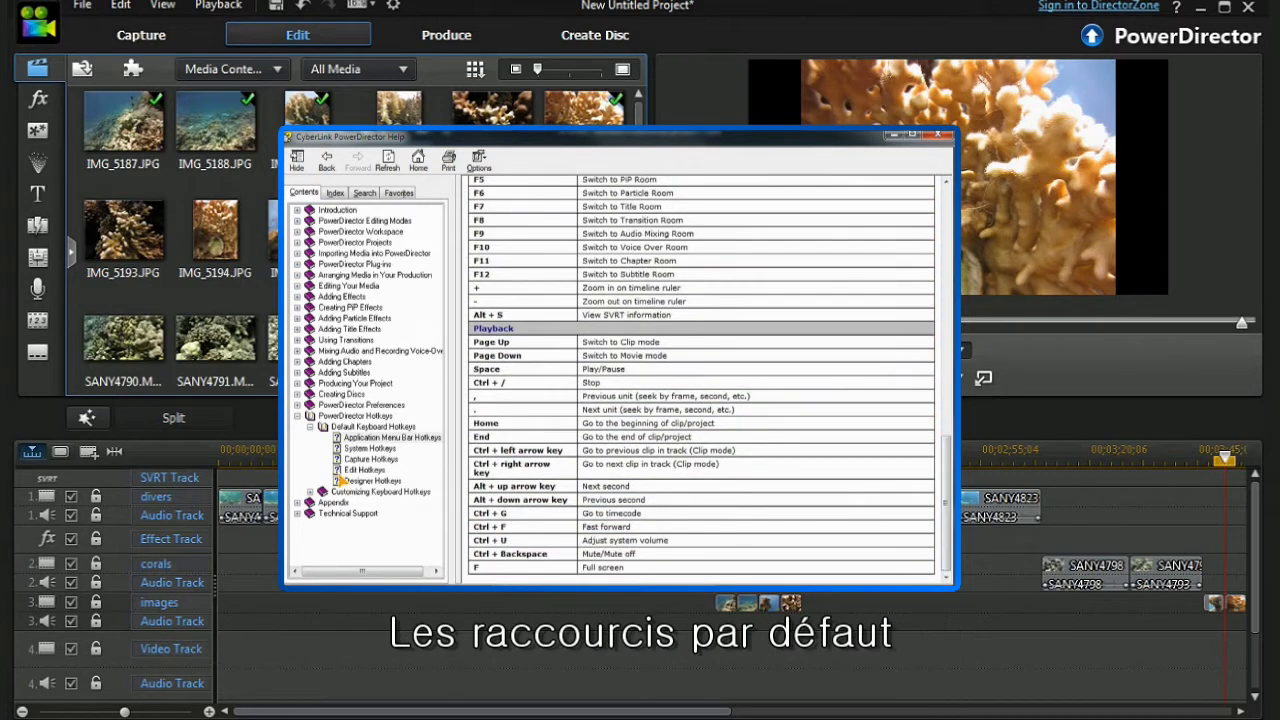
View the Capture Hotkeys help page, then bring up Customize Keyboard Hotkeys (Alt+H) showing the Tutorial set.
click(368, 458)
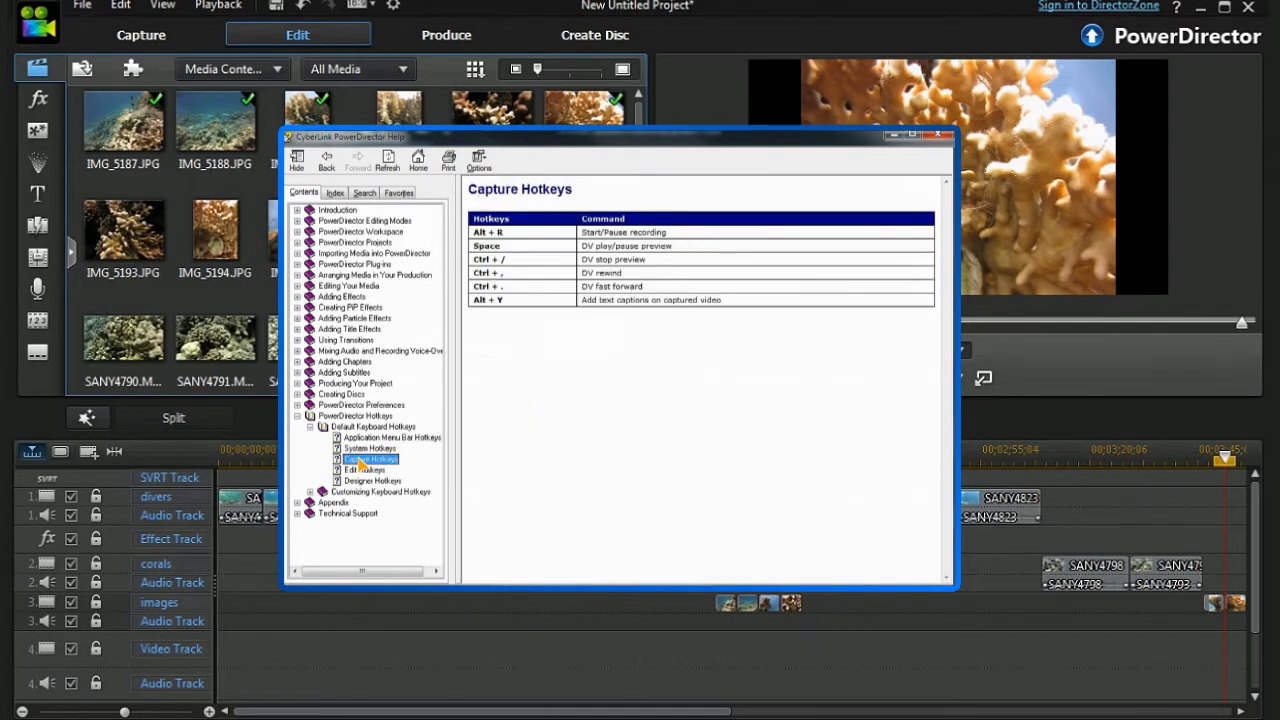
click(364, 468)
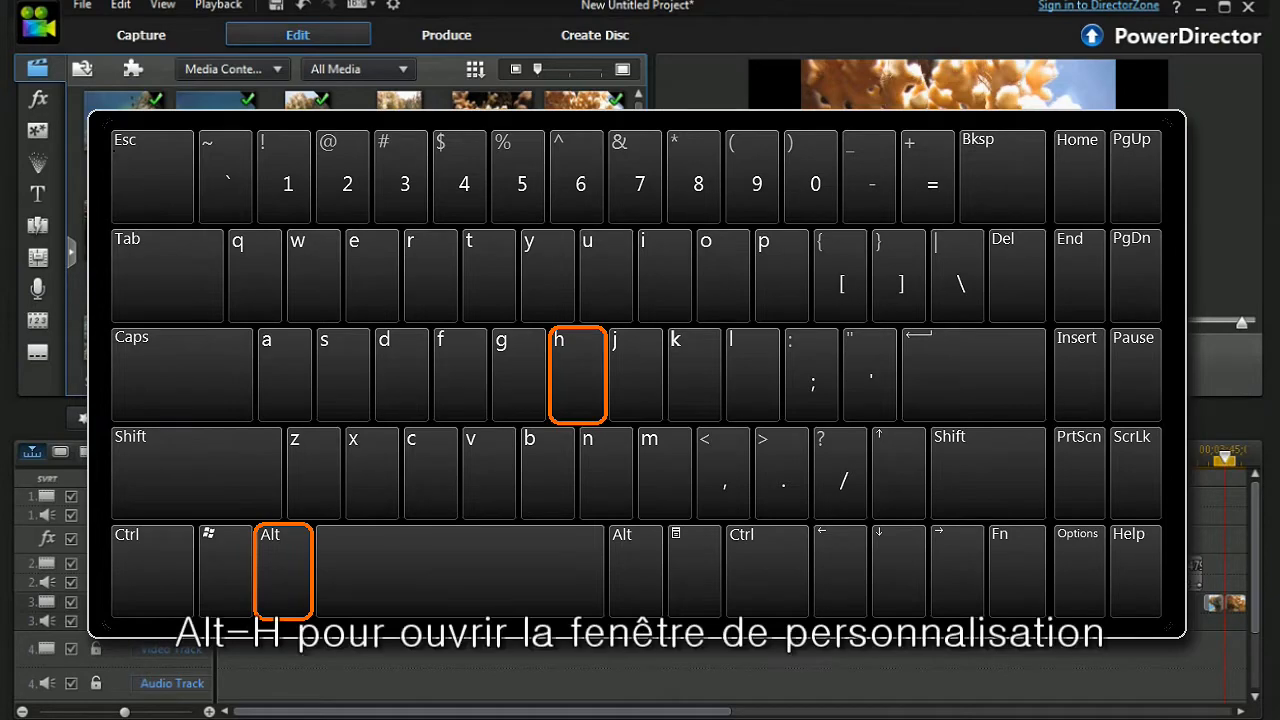
key(alt+h)
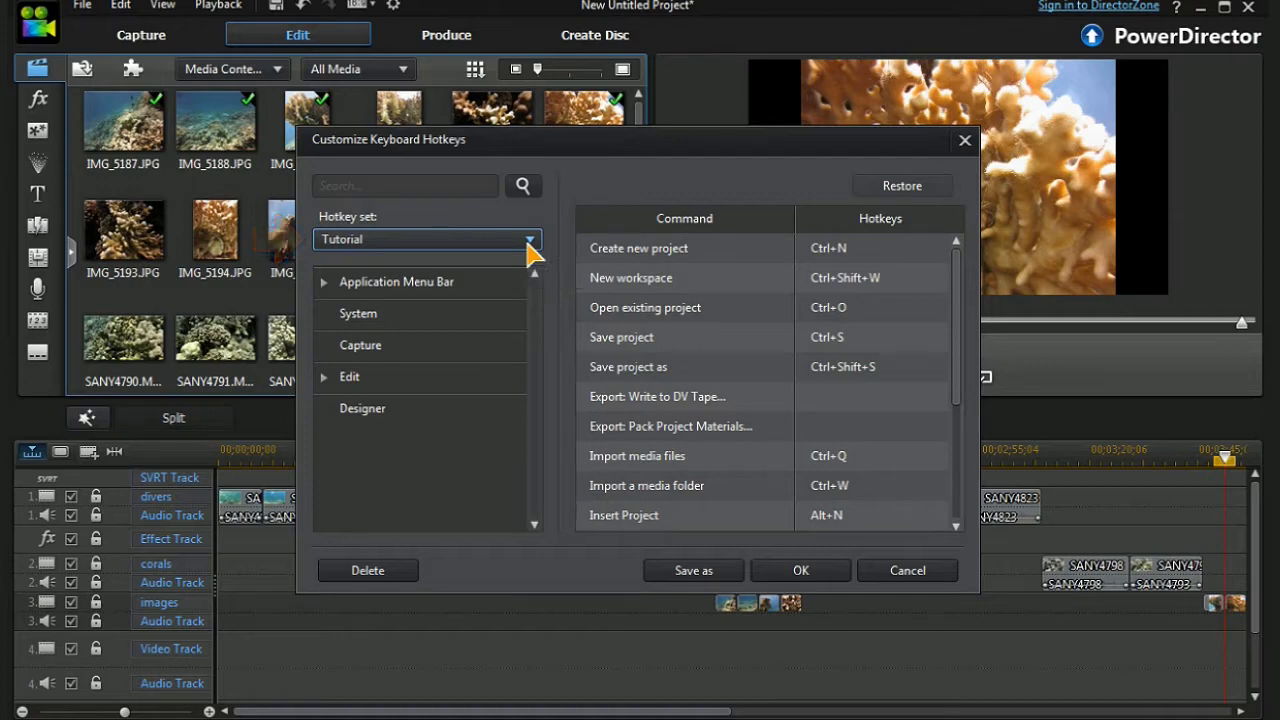
mouse_move(810, 504)
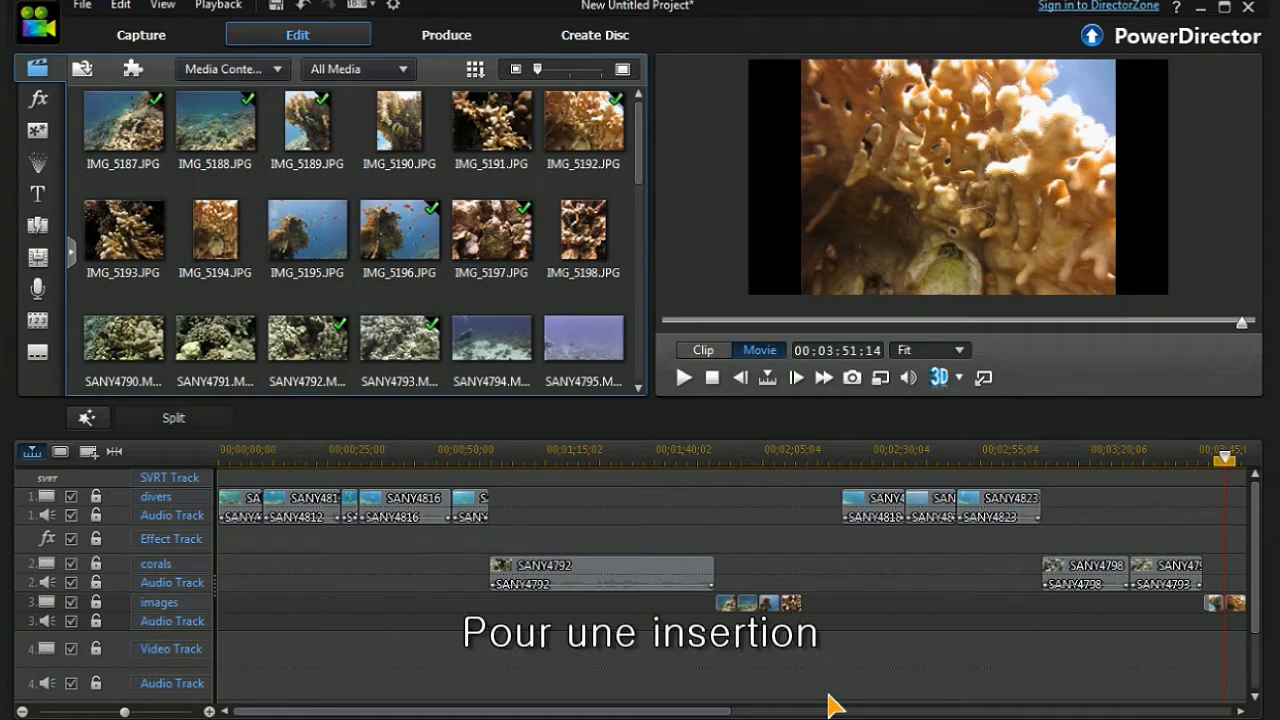
mouse_move(744, 498)
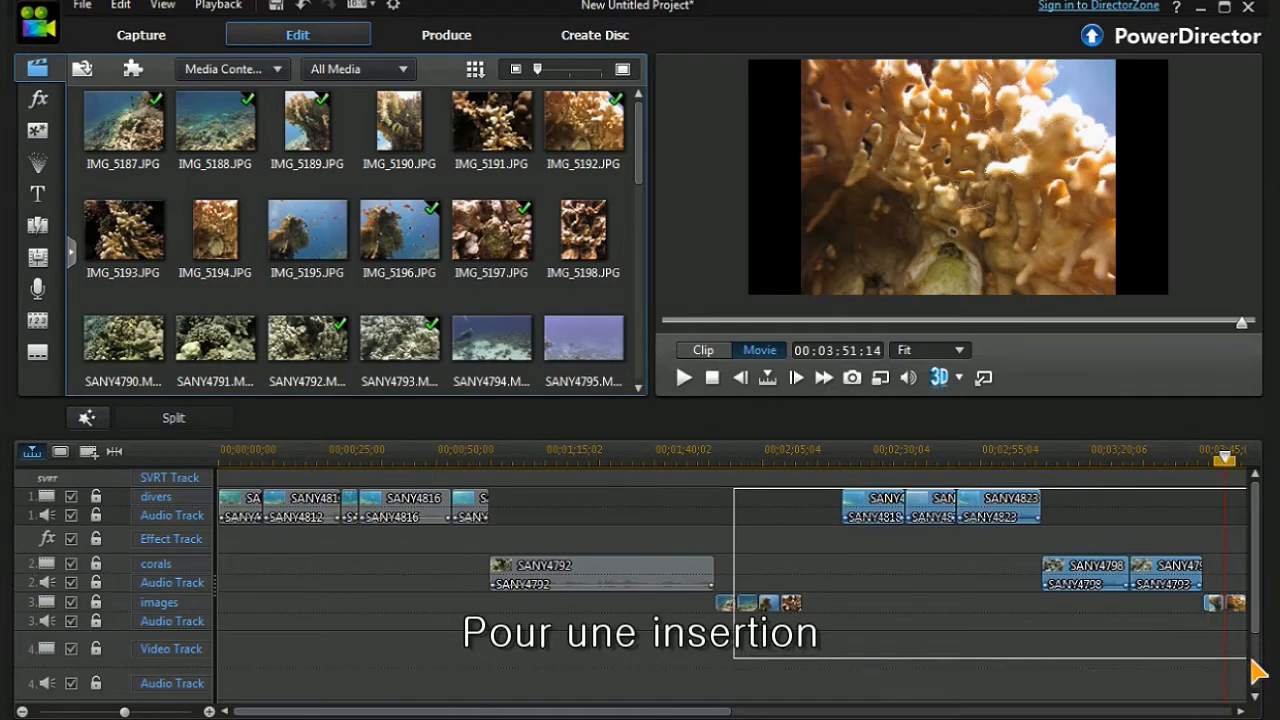
Group the selected clips with Alt+G, then insert a project at 00:01:13:29 with Alt+N.
key(alt+g)
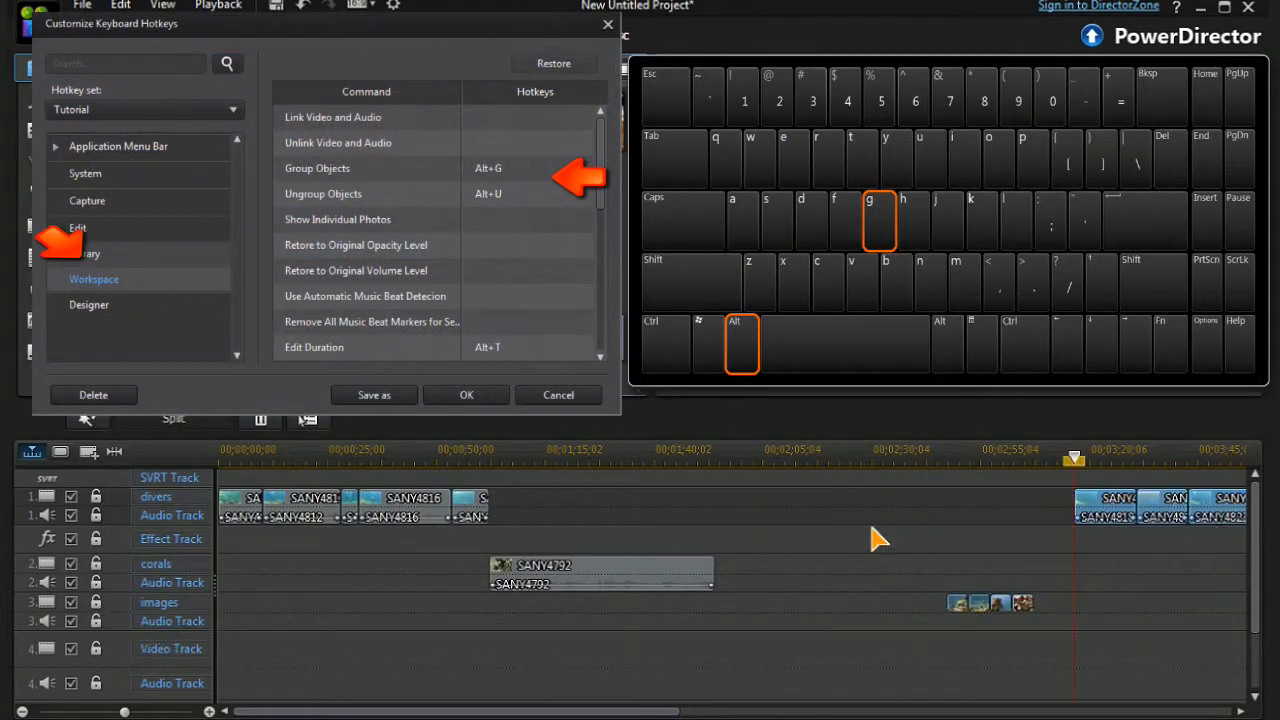
click(558, 394)
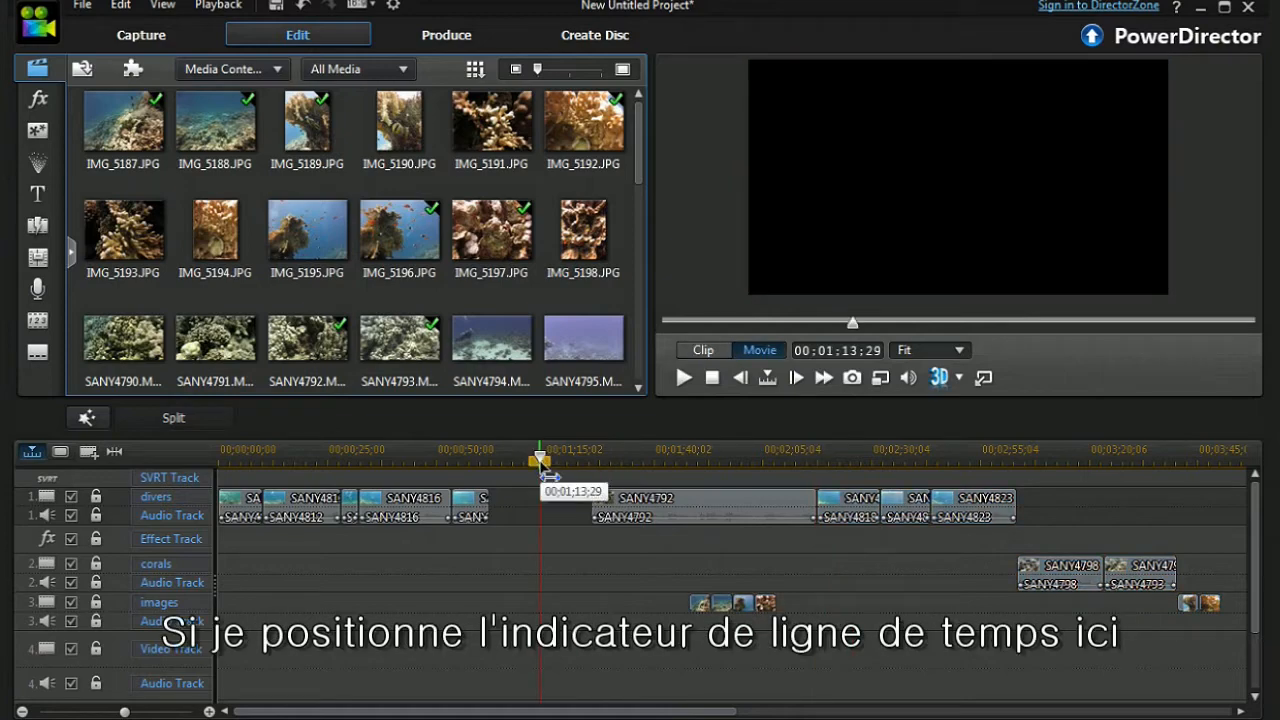
key(alt+n)
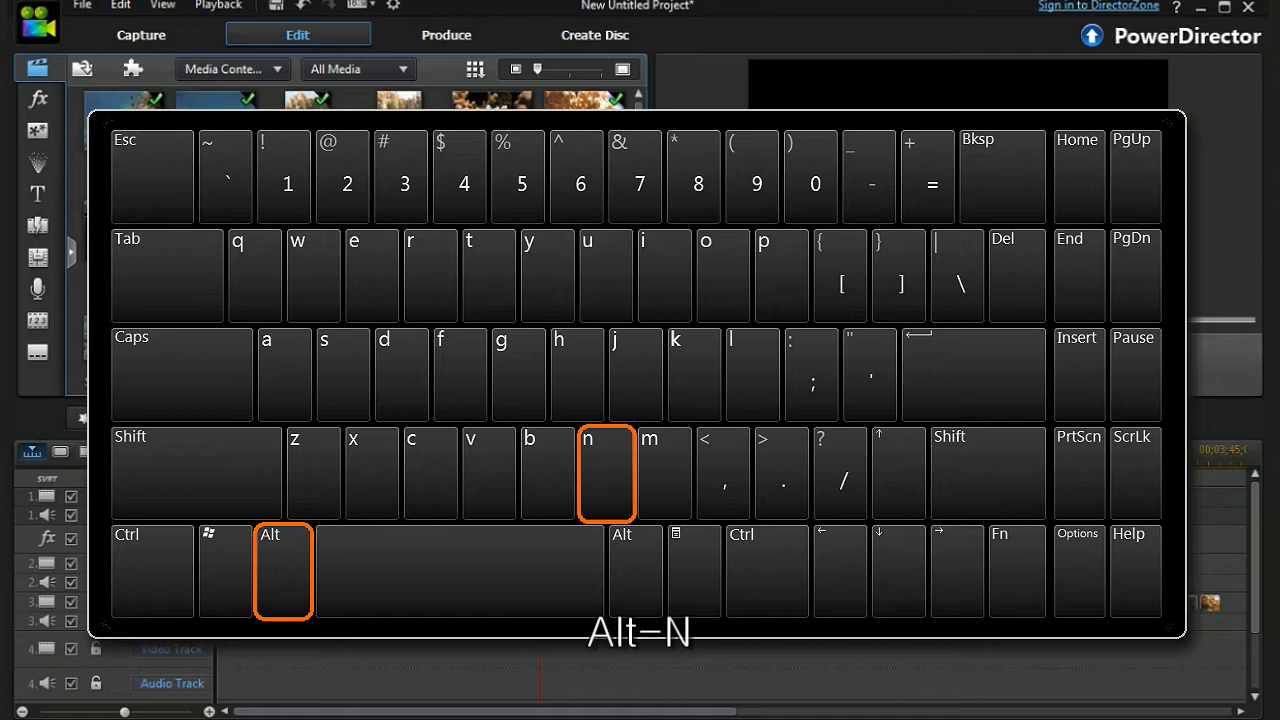
key(alt+n)
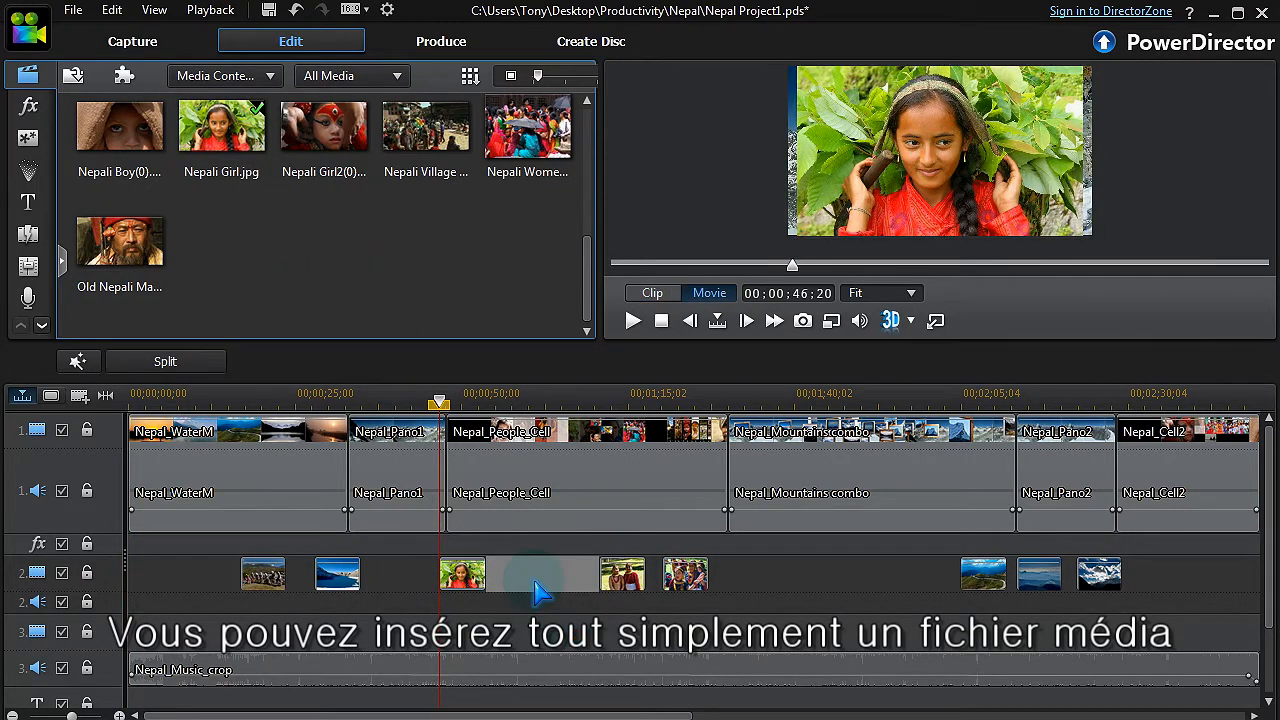
Drag the Nepali girl photo into the track 2 gap, then choose a drop option for another photo on track 1.
click(324, 124)
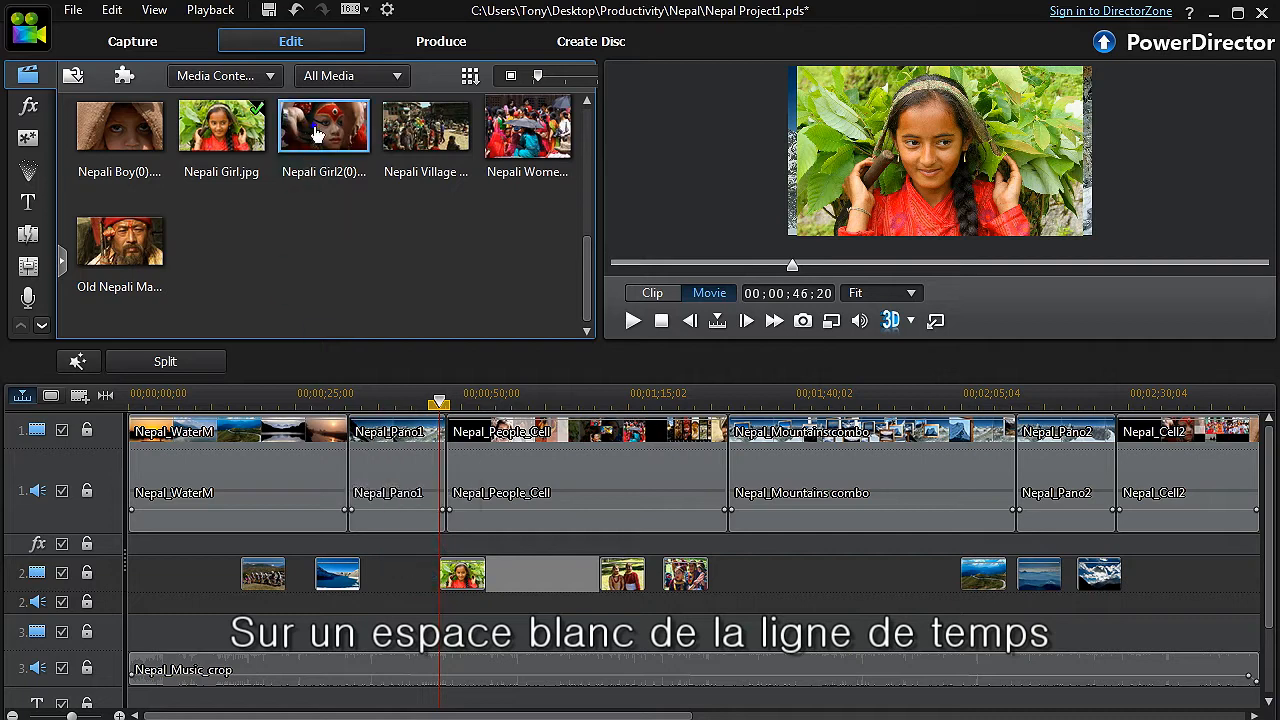
drag(324, 124, 310, 572)
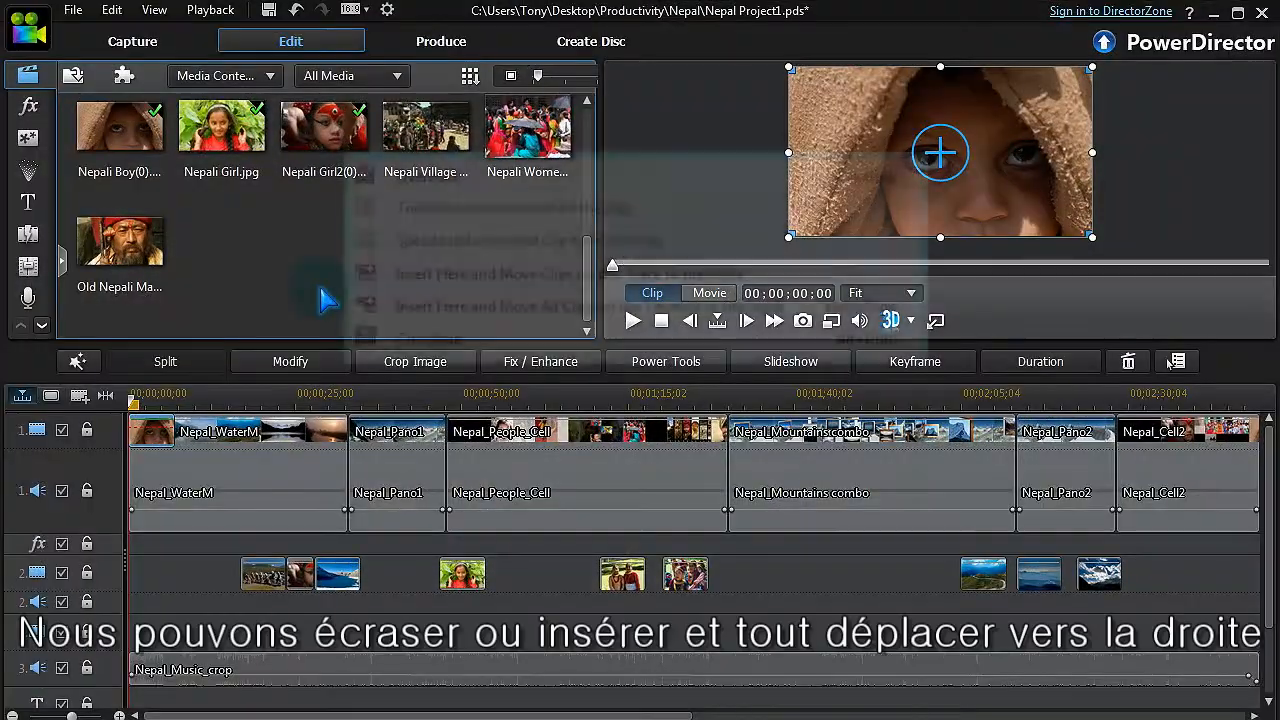
click(850, 430)
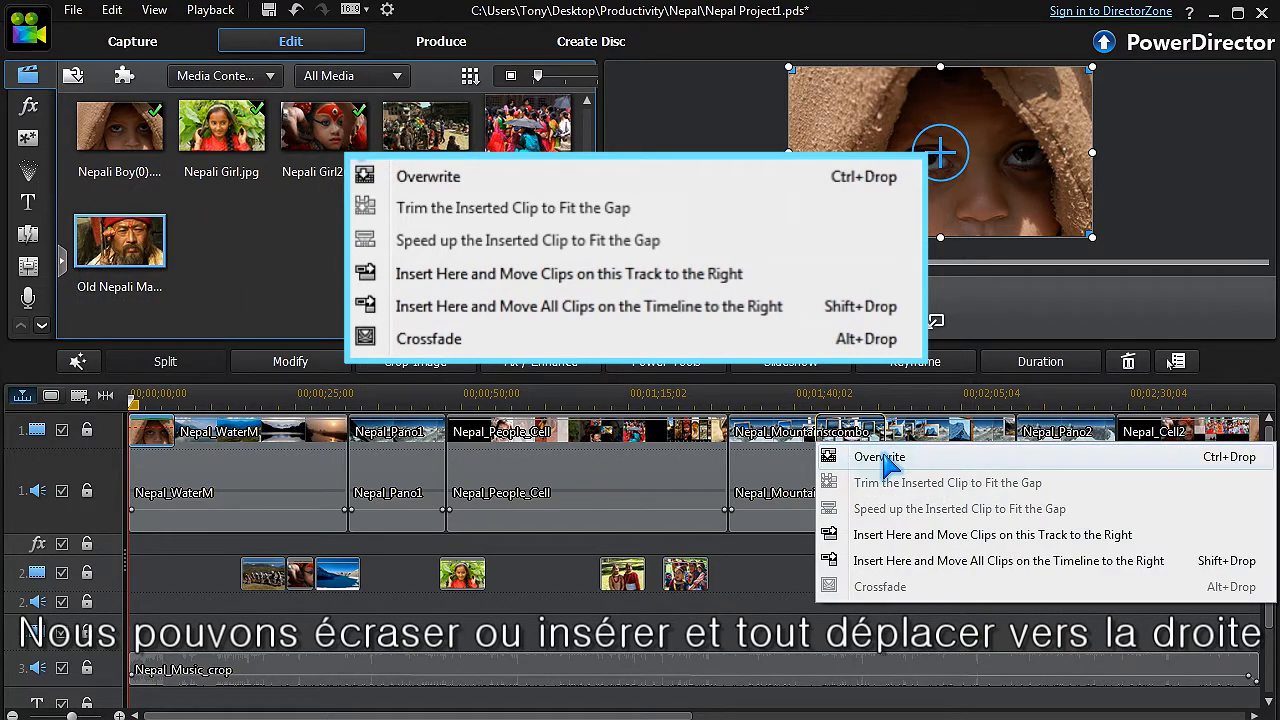
mouse_move(904, 534)
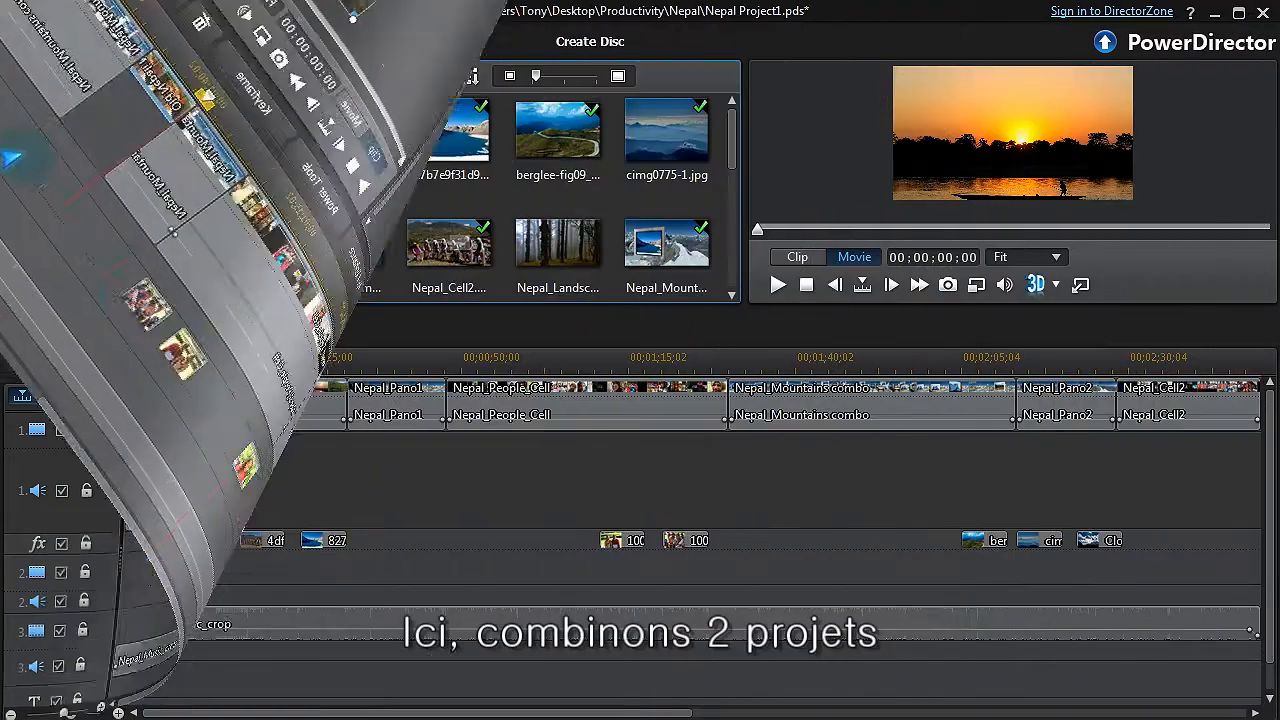
Merge a second .pds project into the Nepal project via File > Insert Project.
click(72, 8)
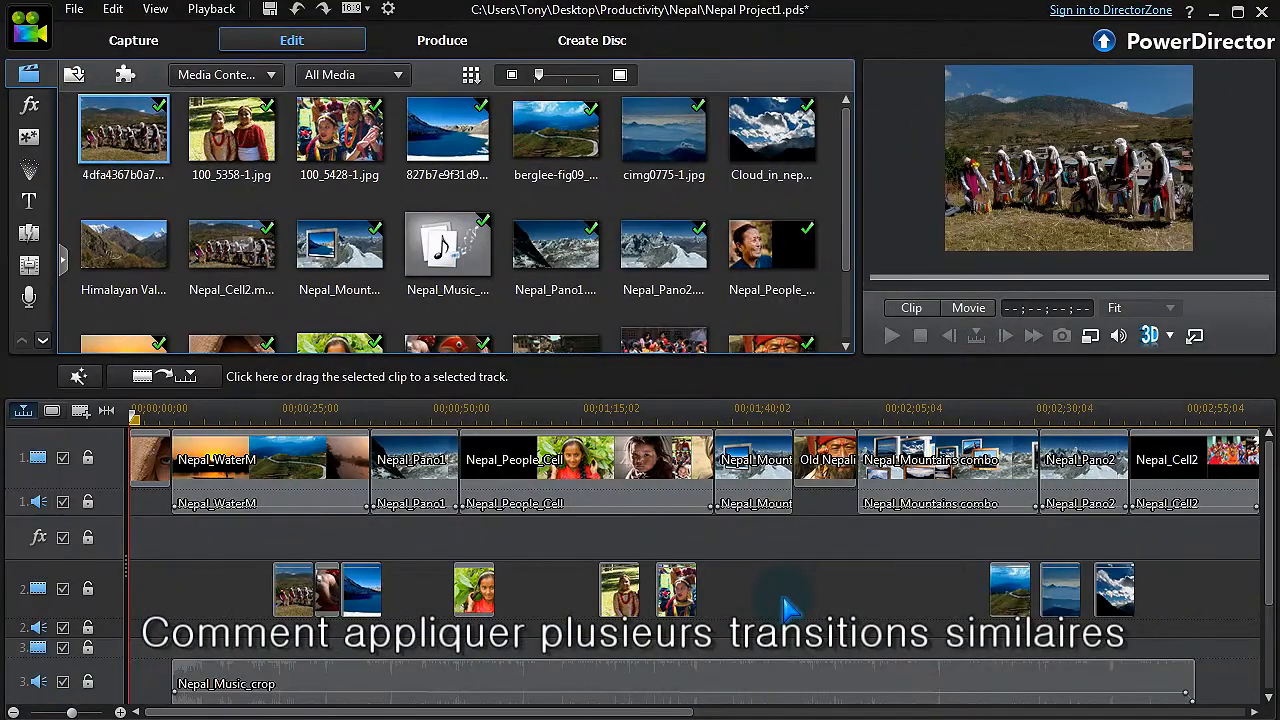
Show the Transition Room library with its apply-to-all-videos options.
click(28, 232)
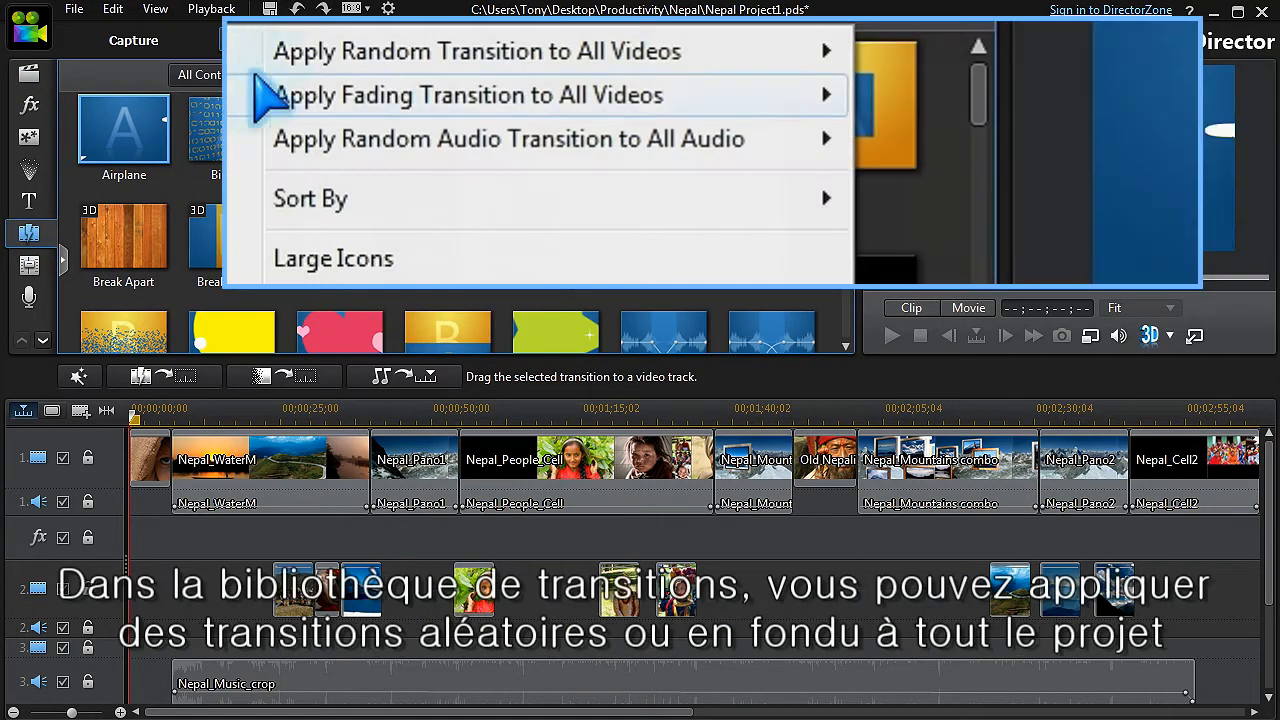
mouse_move(468, 94)
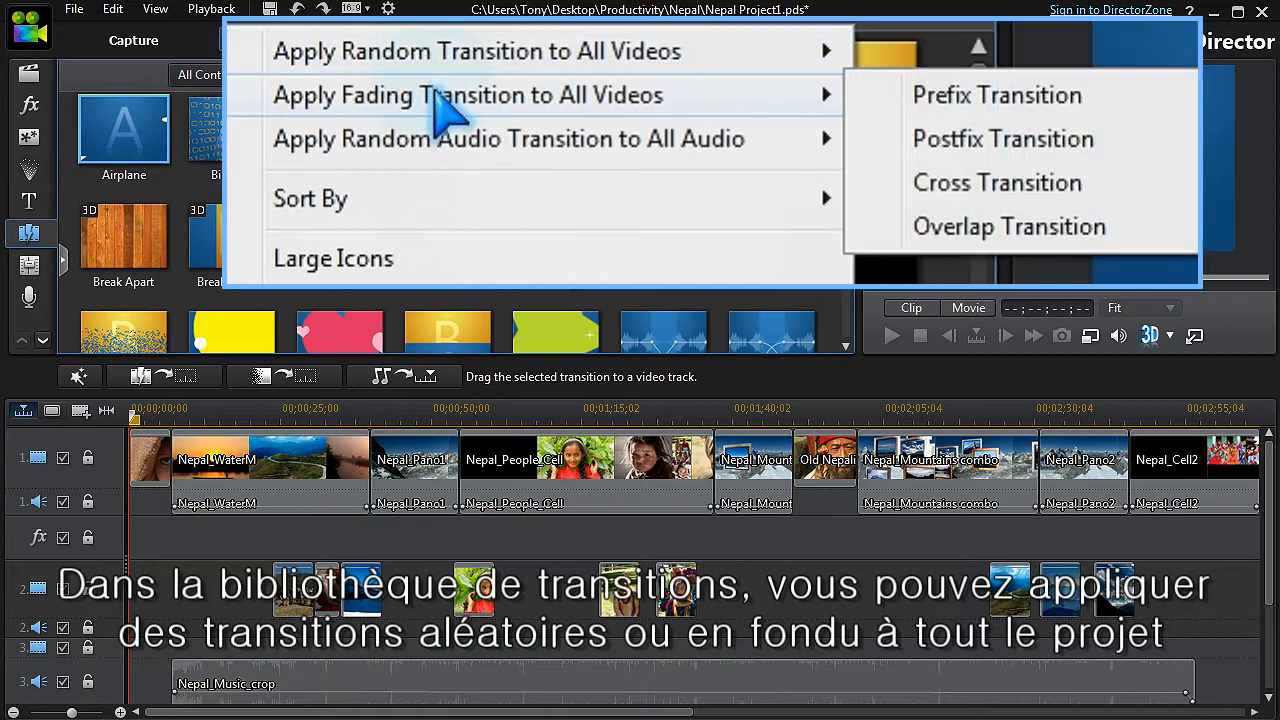
mouse_move(440, 156)
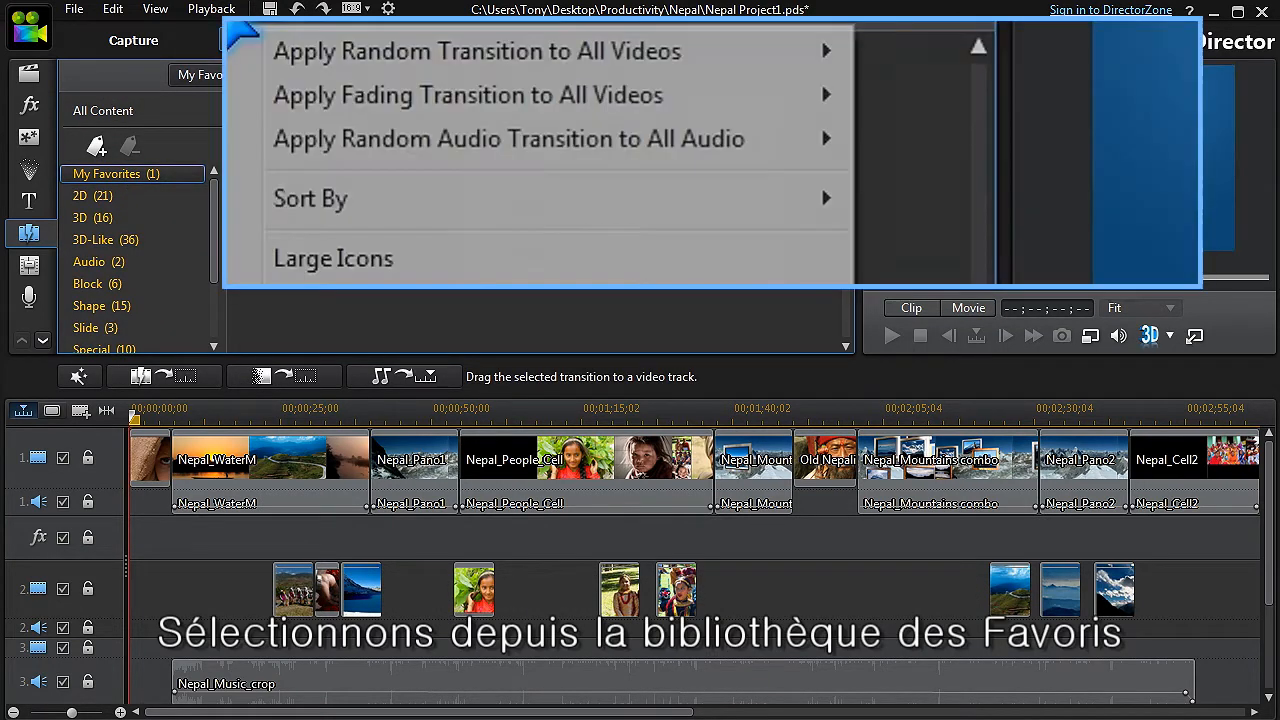
mouse_move(476, 52)
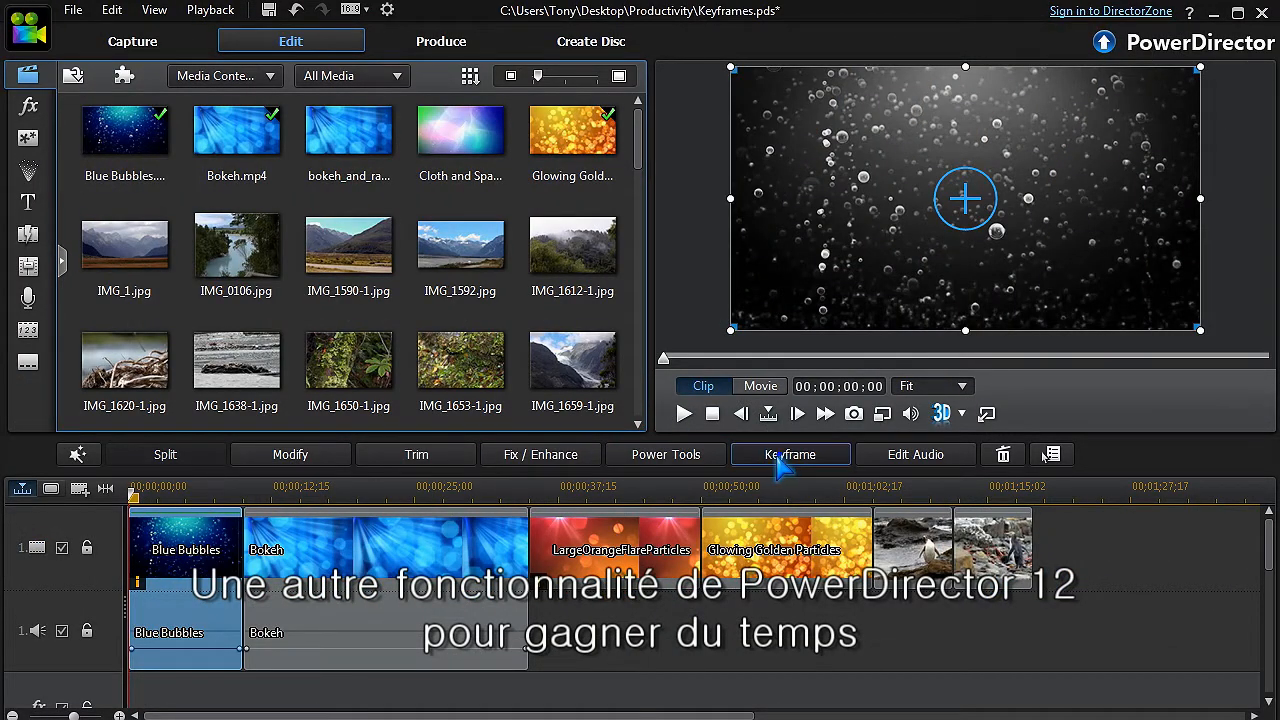
Copy keyframe attributes from the orange flare clip in Keyframe Settings and return to the Media Library.
click(790, 454)
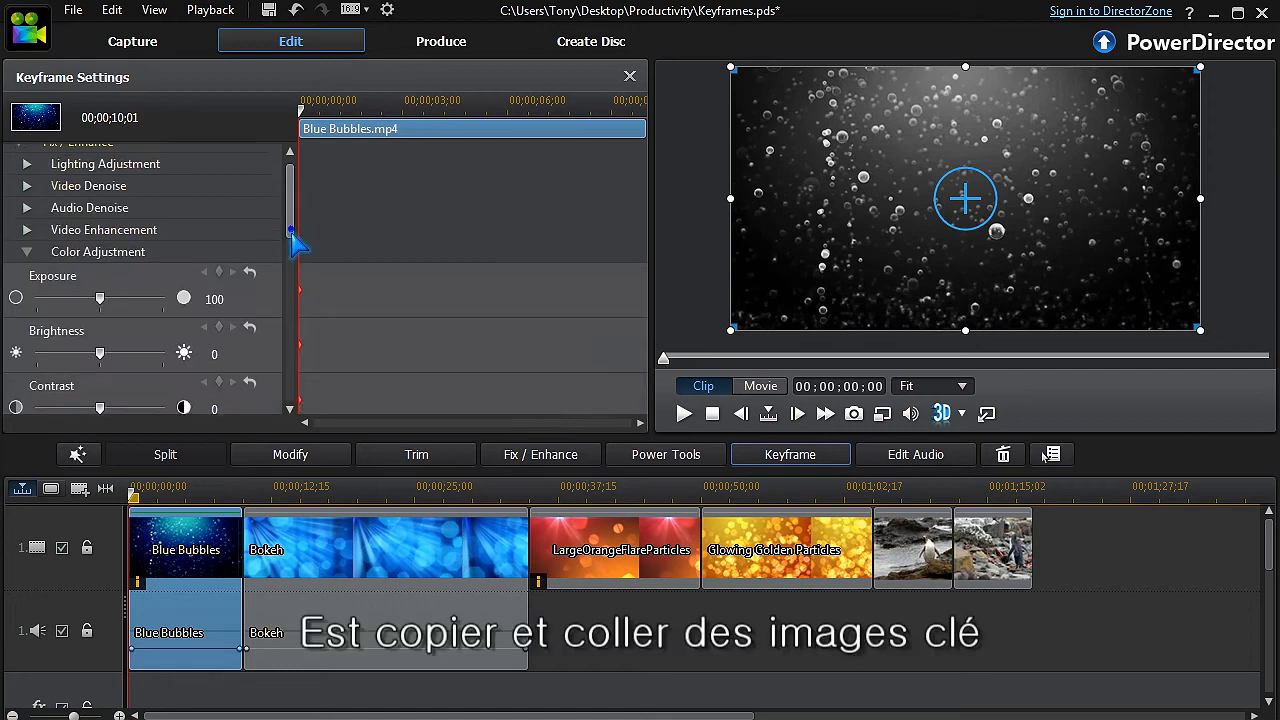
scroll(down, 3)
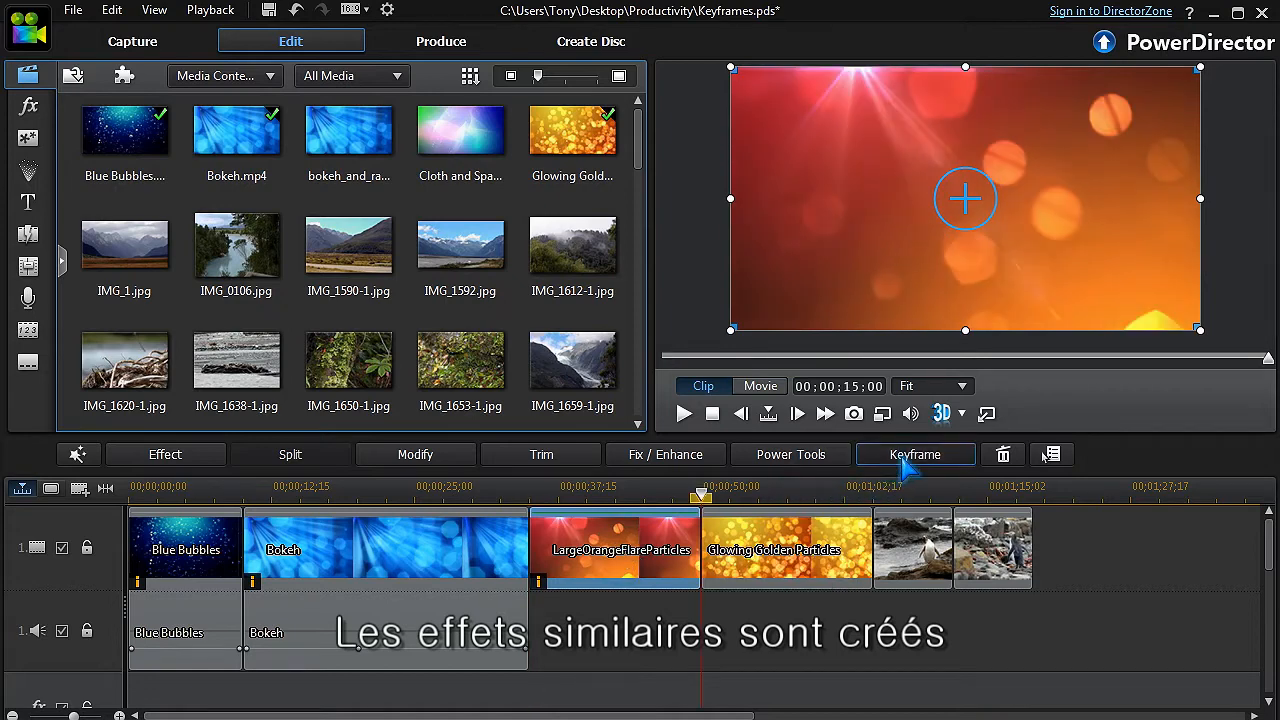
click(914, 454)
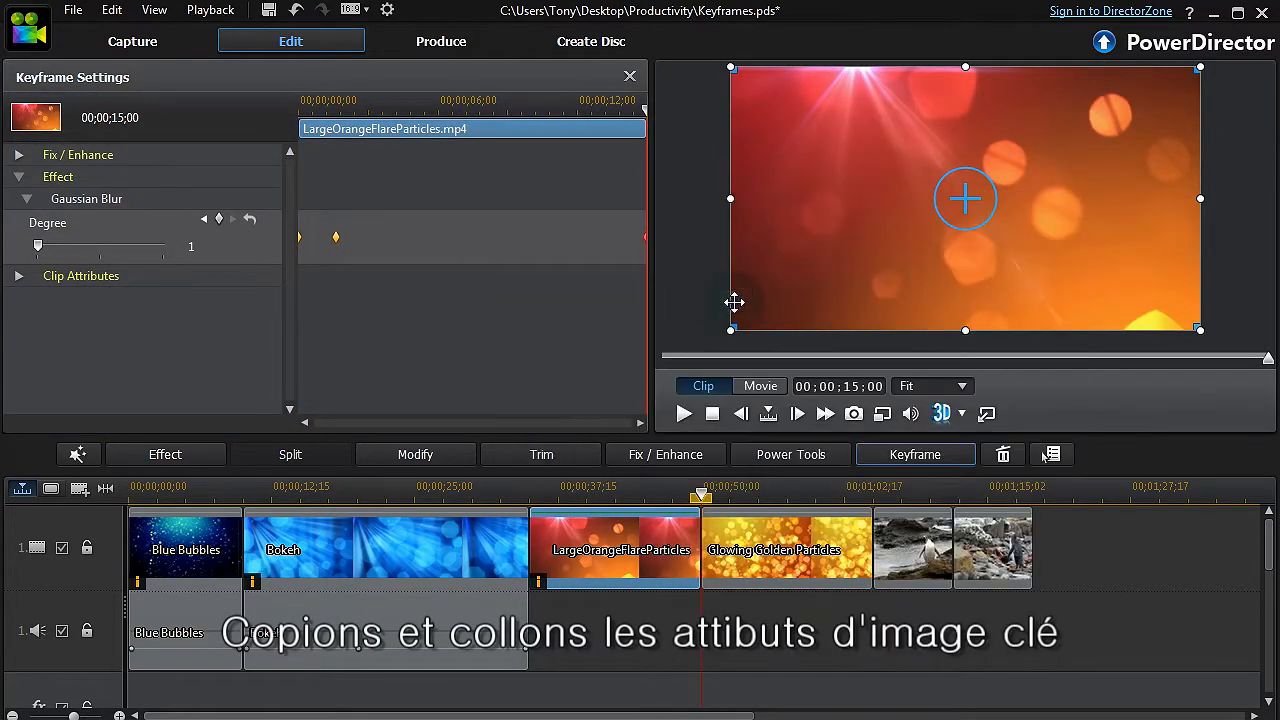
right_click(784, 548)
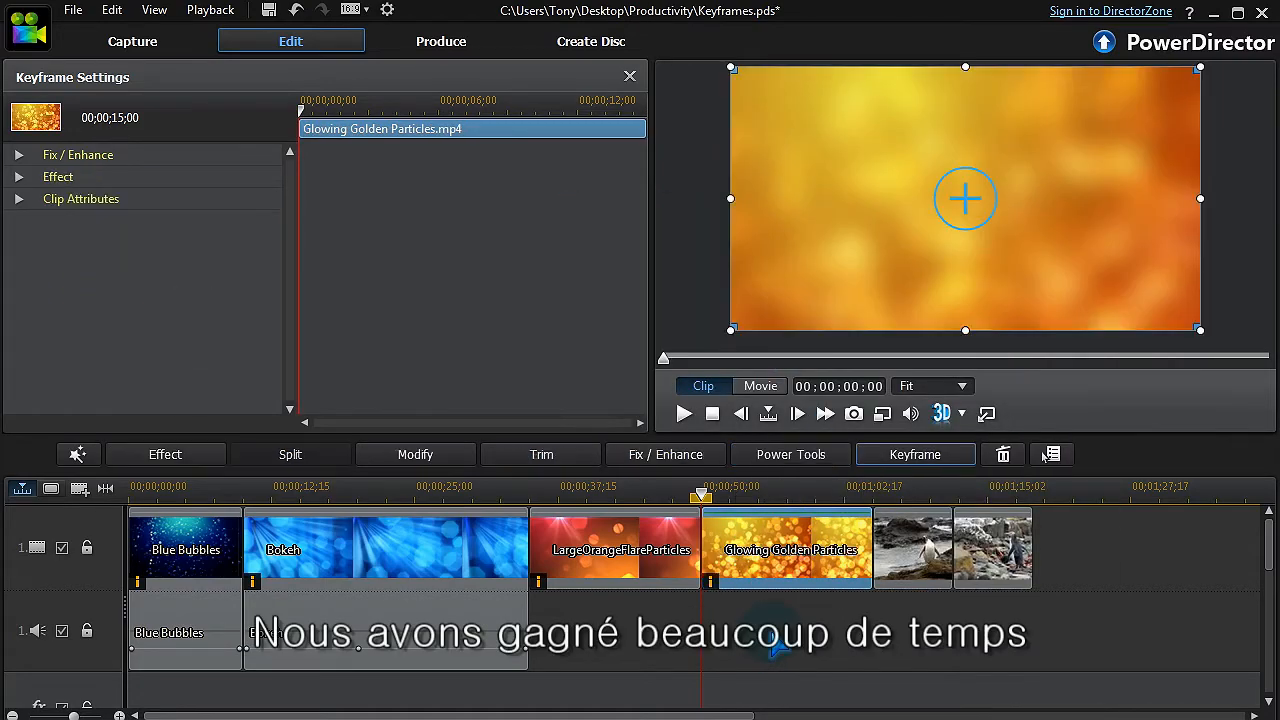
click(630, 76)
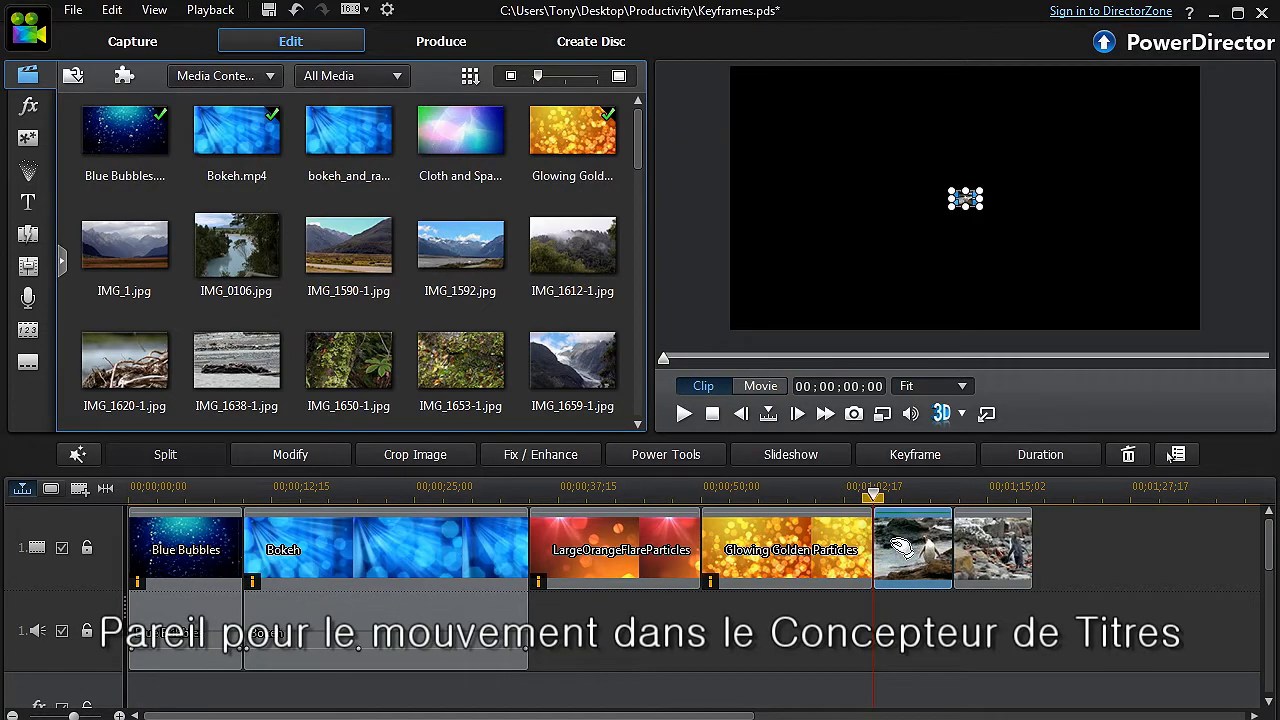
Paste the copied keyframe attributes onto the penguin clip via its right-click menu.
click(684, 412)
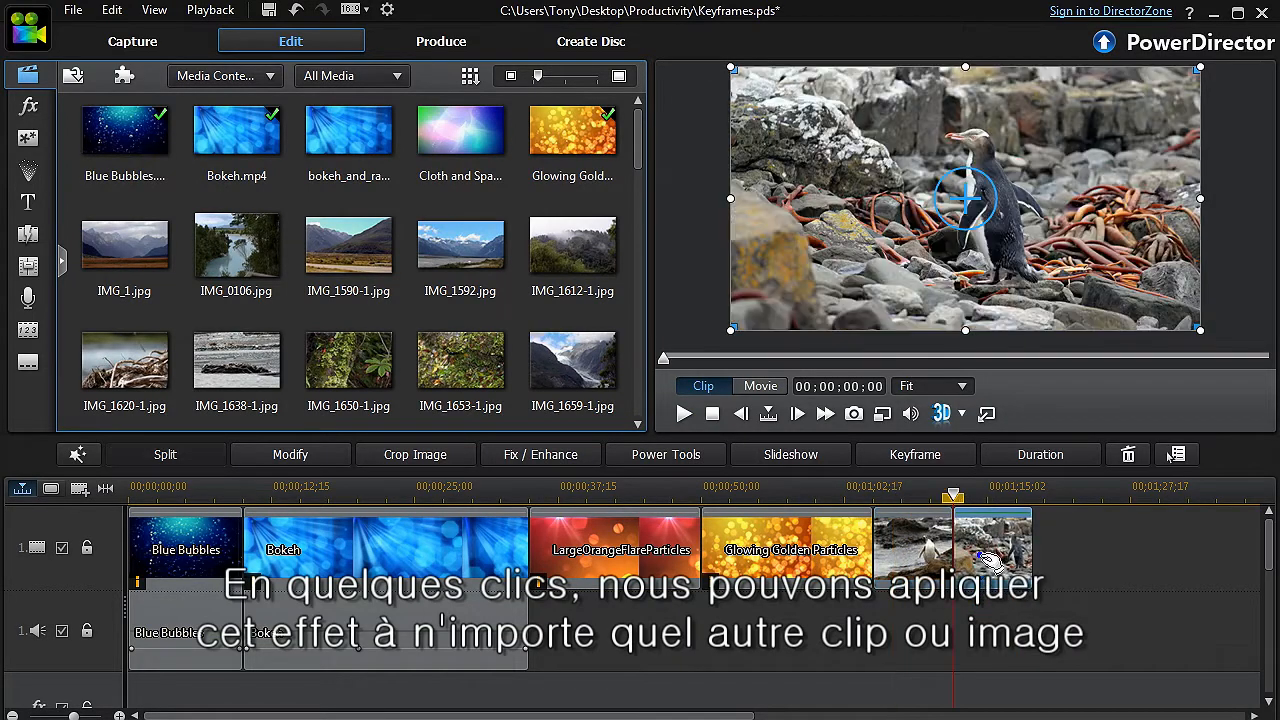
right_click(990, 550)
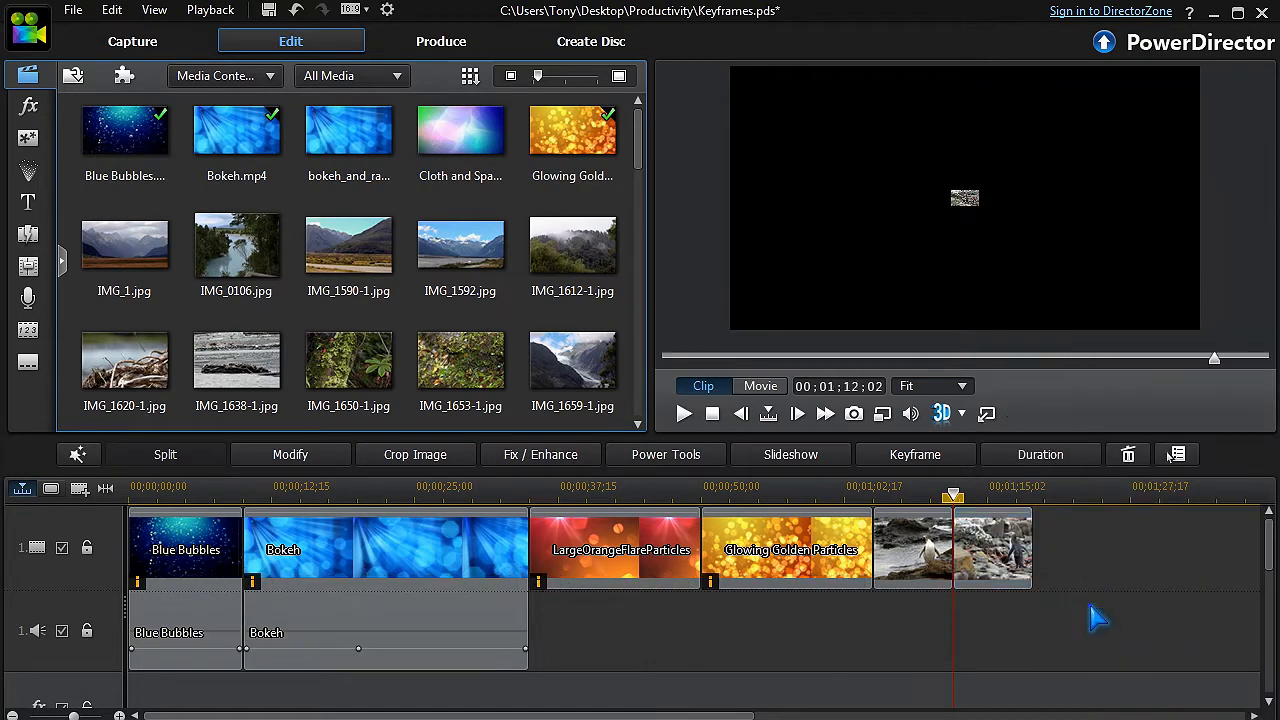
click(684, 412)
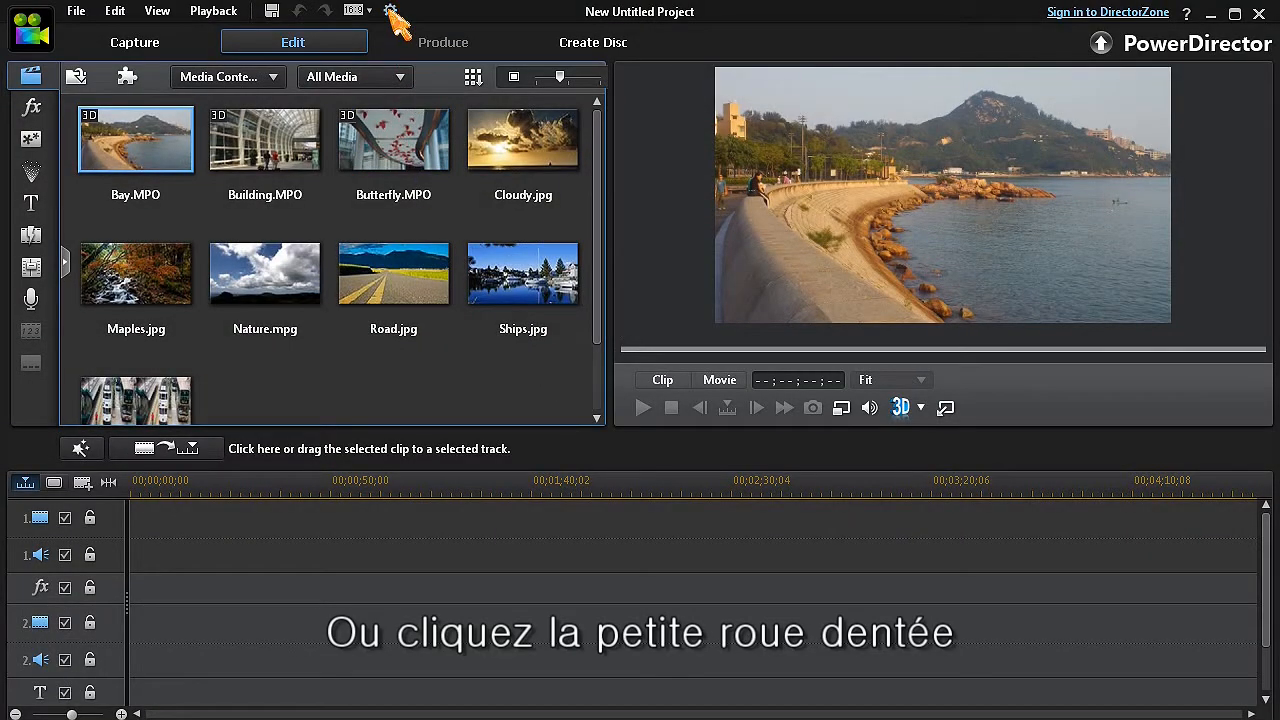
Show the Preferences window on the General page via the gear icon.
click(392, 10)
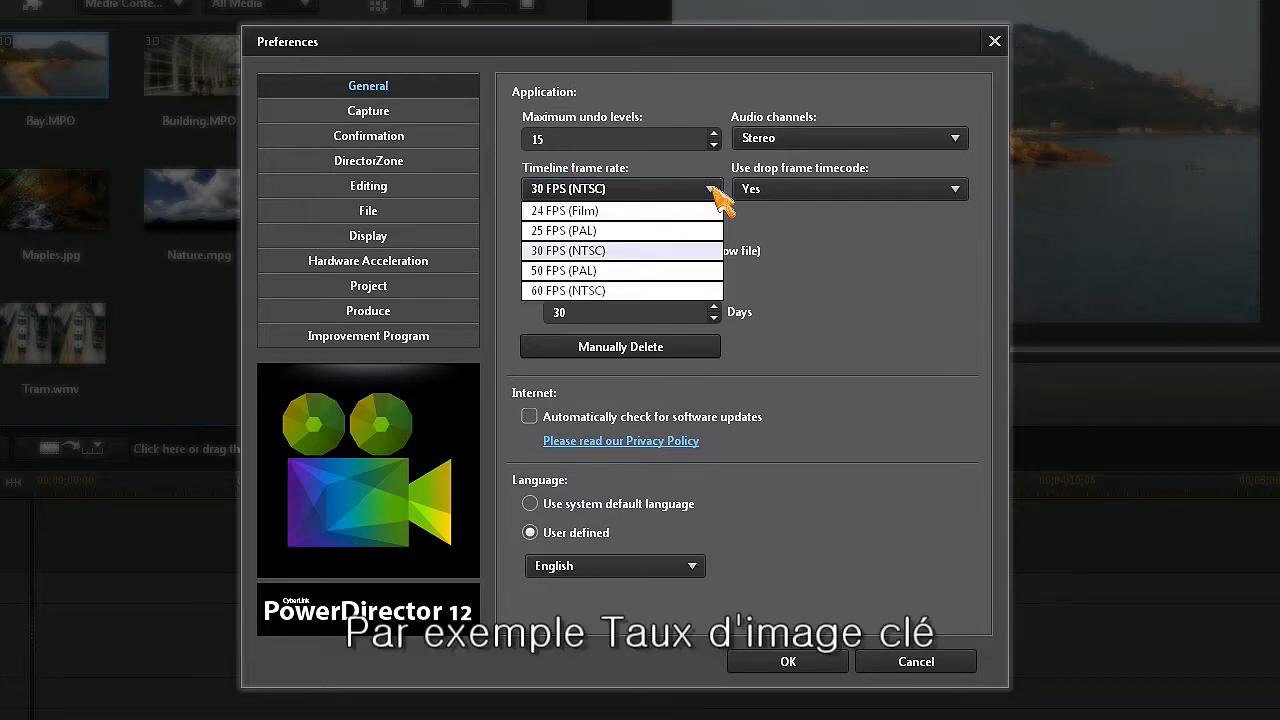
Browse the Confirmation, Editing and File preference pages, keeping the current export folder.
click(368, 136)
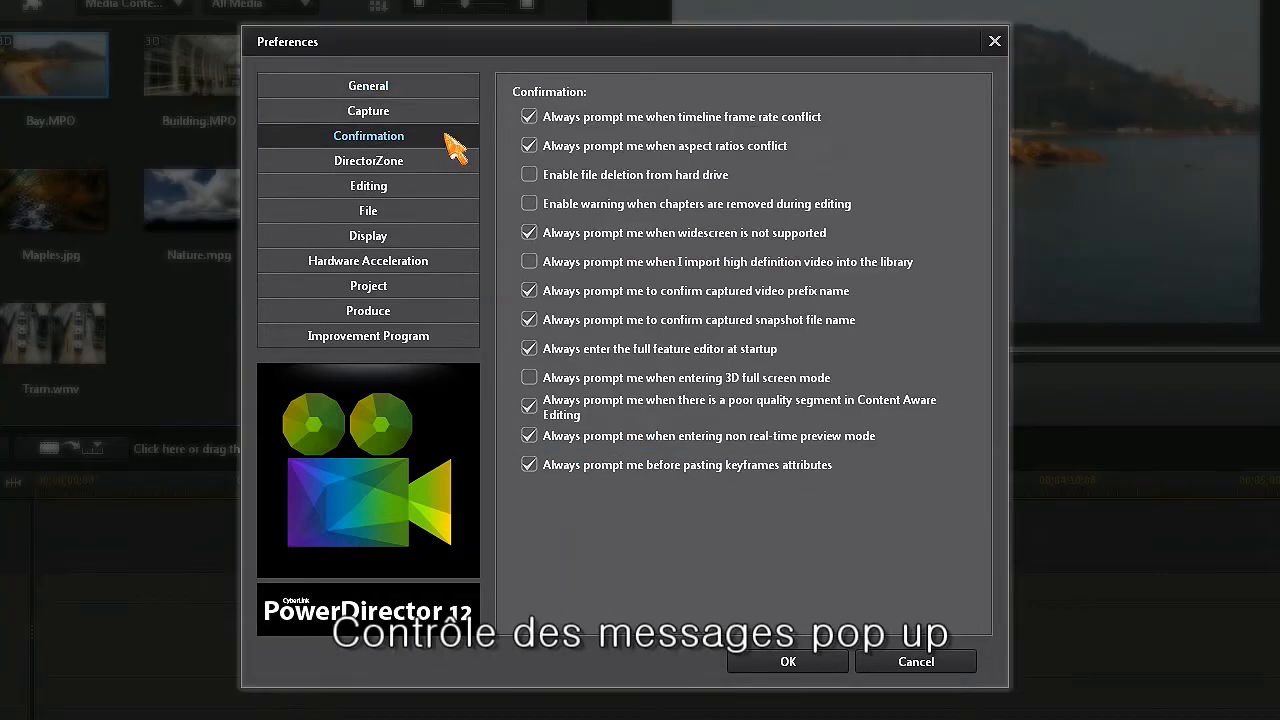
click(368, 184)
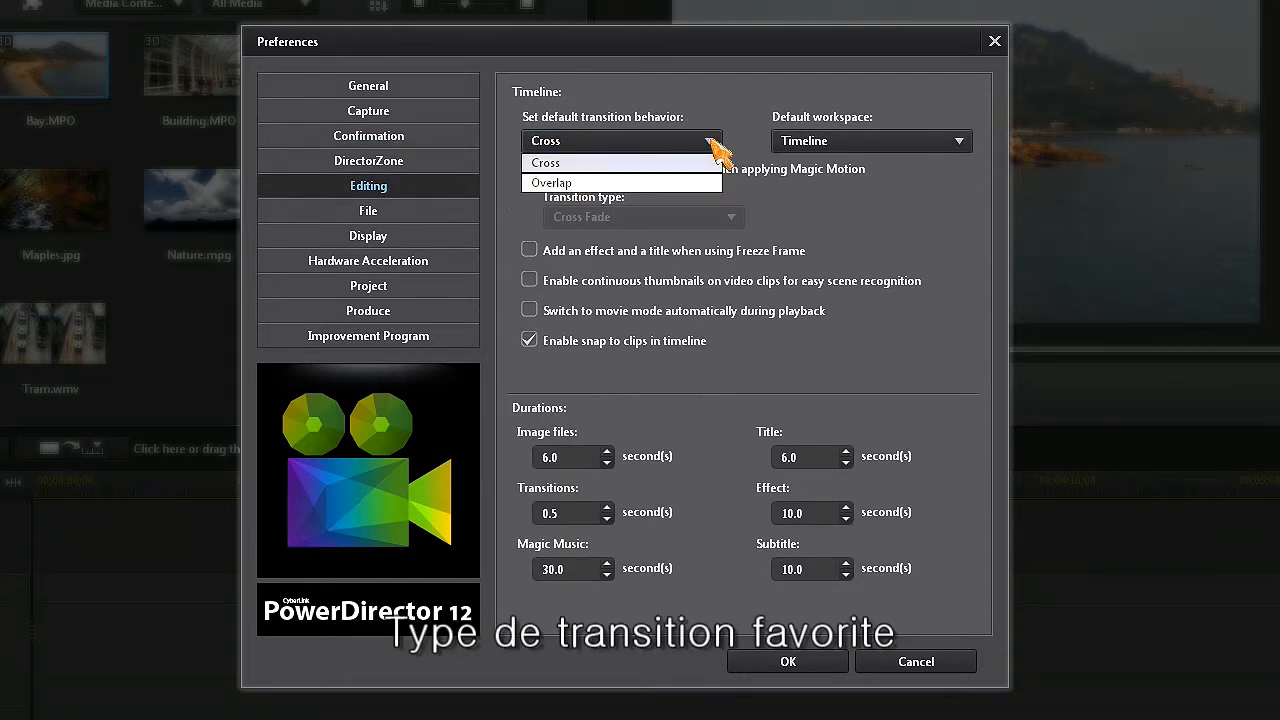
click(368, 212)
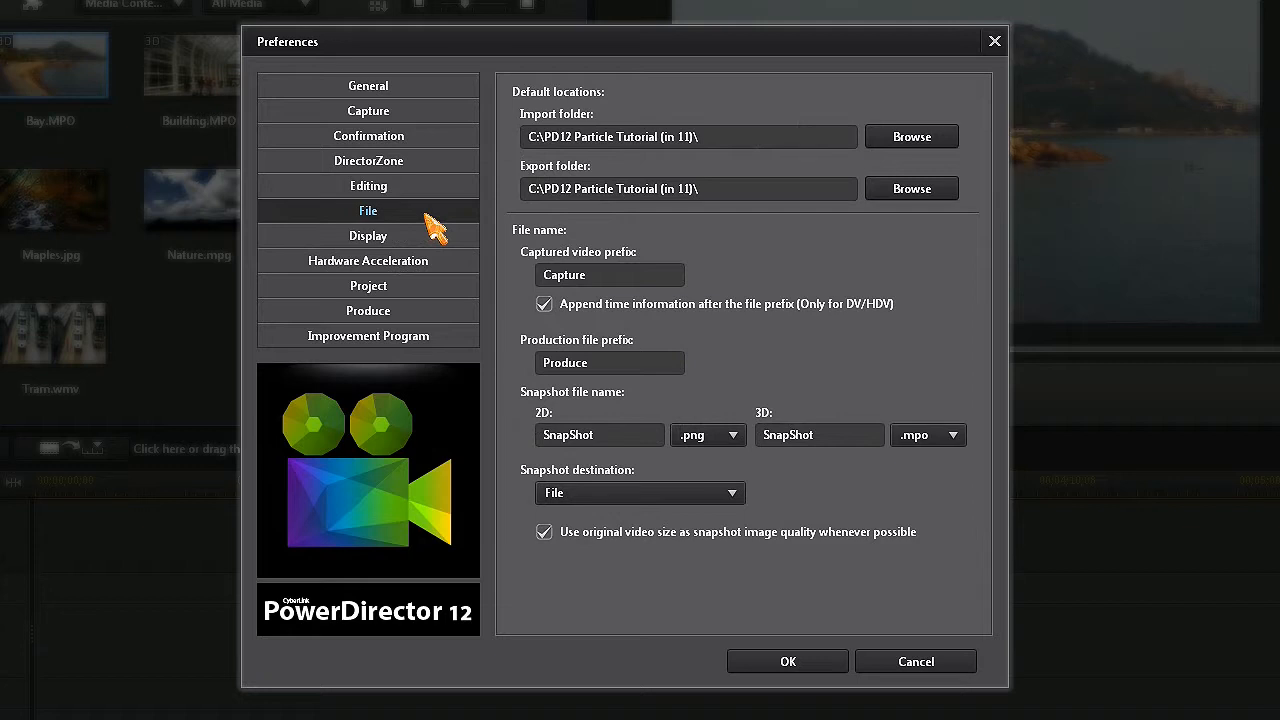
click(912, 188)
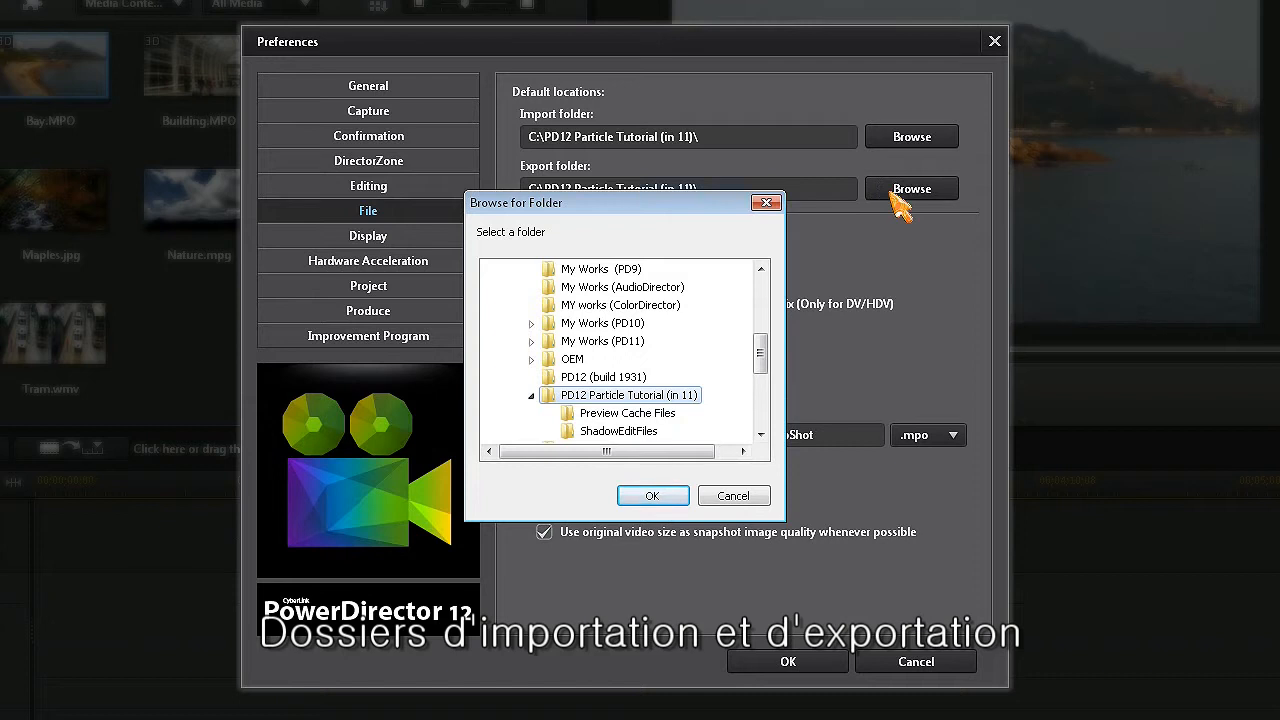
click(368, 284)
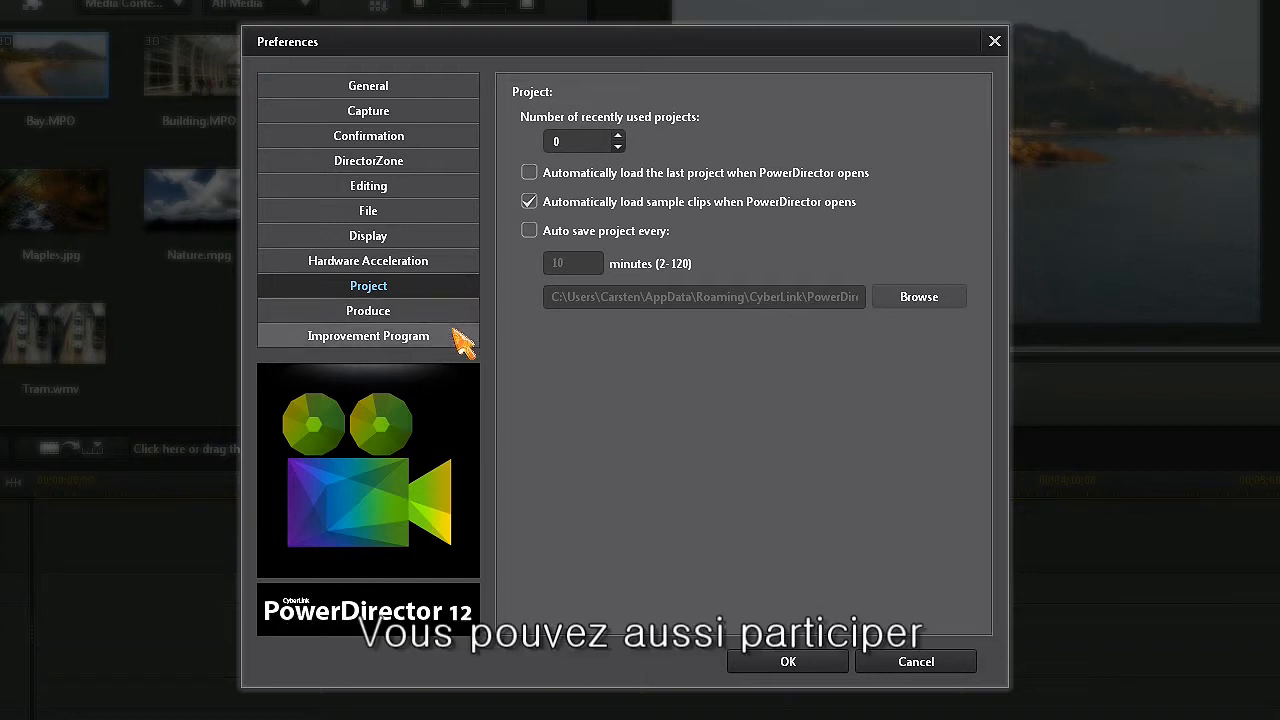
Tick 'I want to participate' under Improvement Program and confirm the preferences with OK.
click(368, 336)
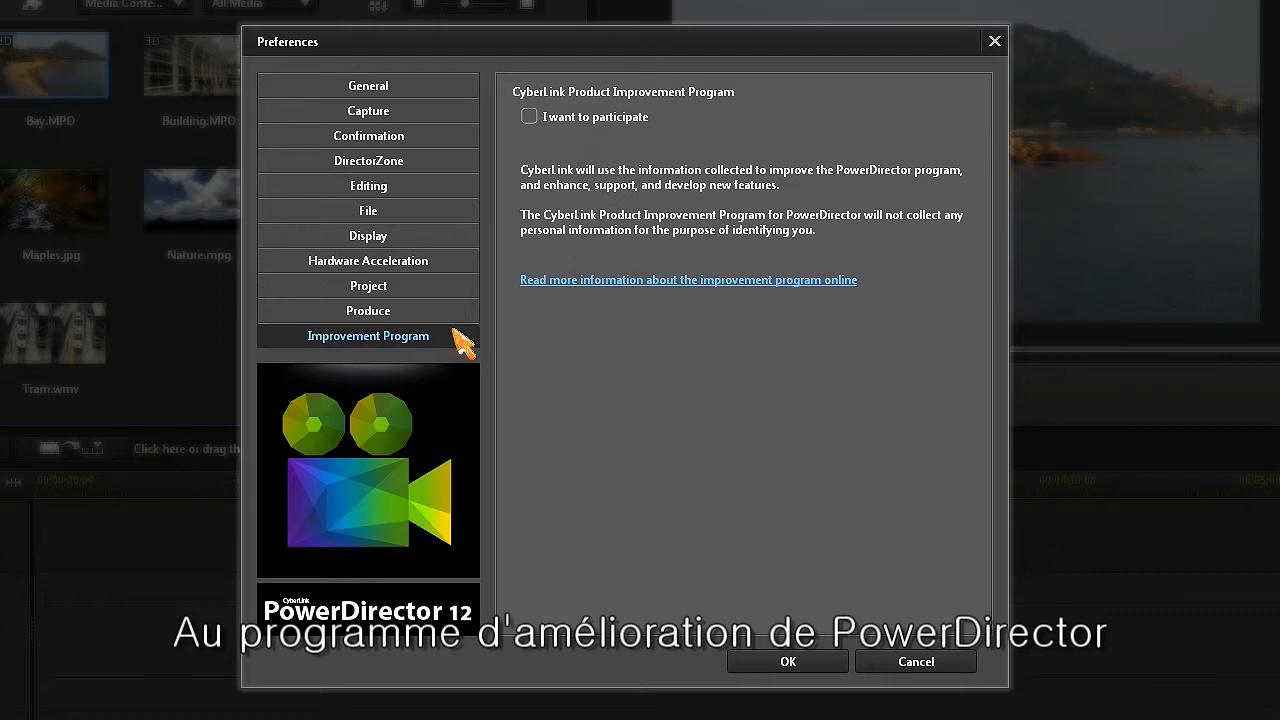
click(528, 116)
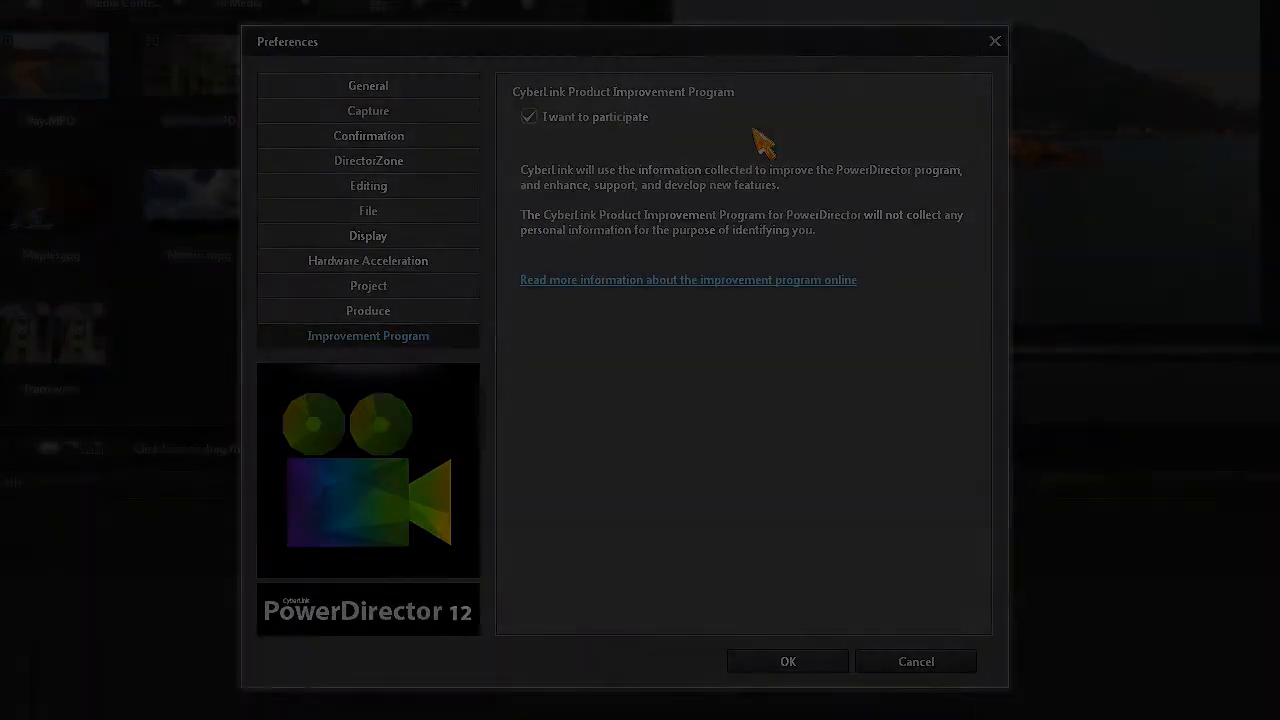
click(788, 660)
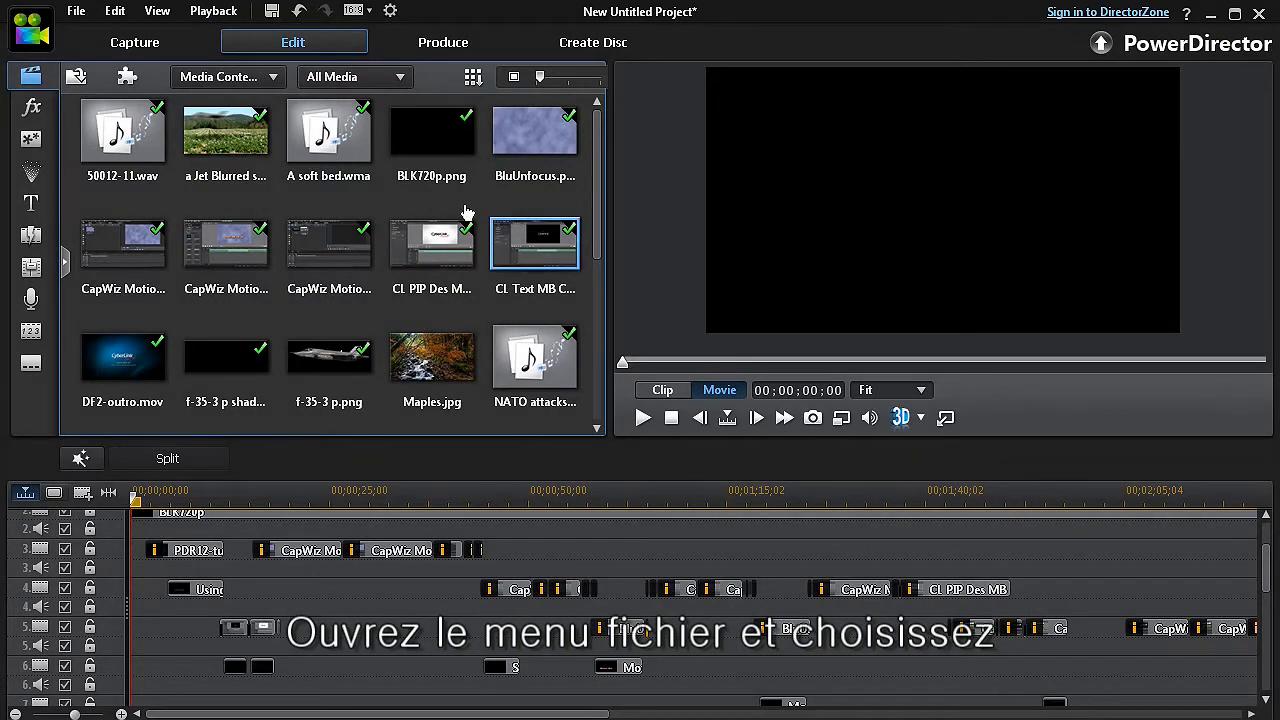
Pack Project Materials into the PACKED PROJECT folder, then inspect that folder in Explorer.
click(76, 12)
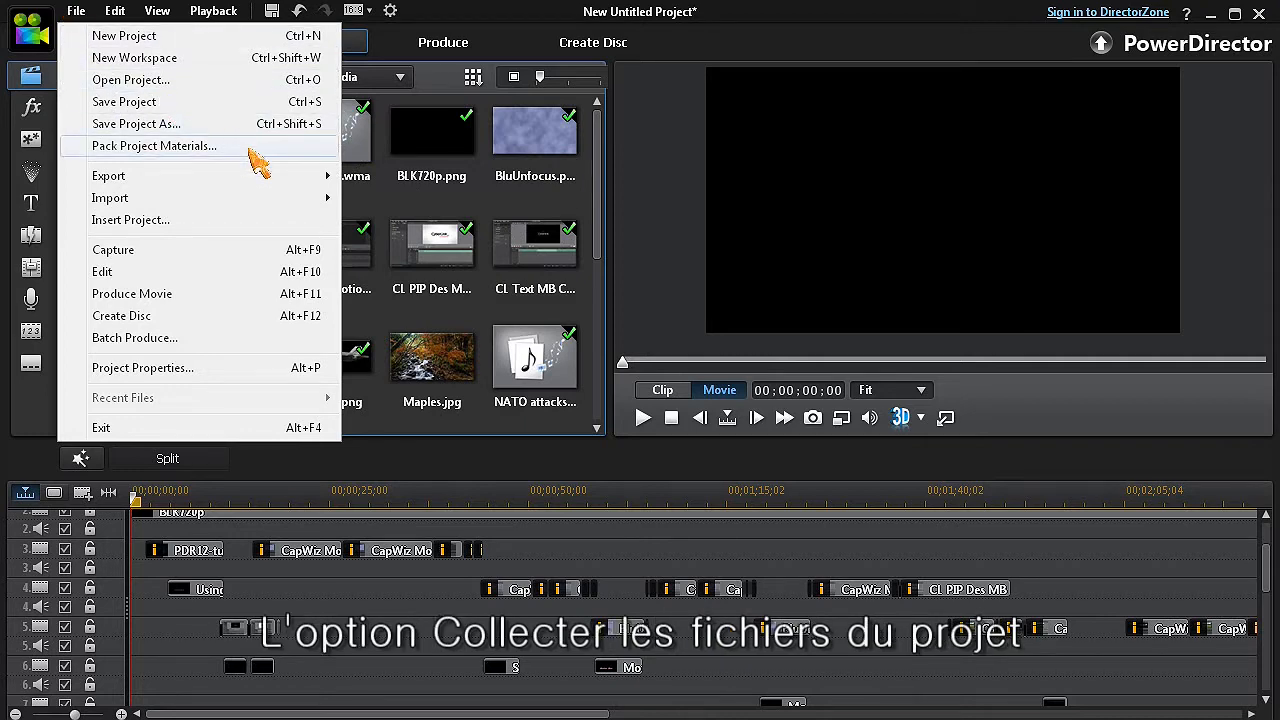
click(154, 144)
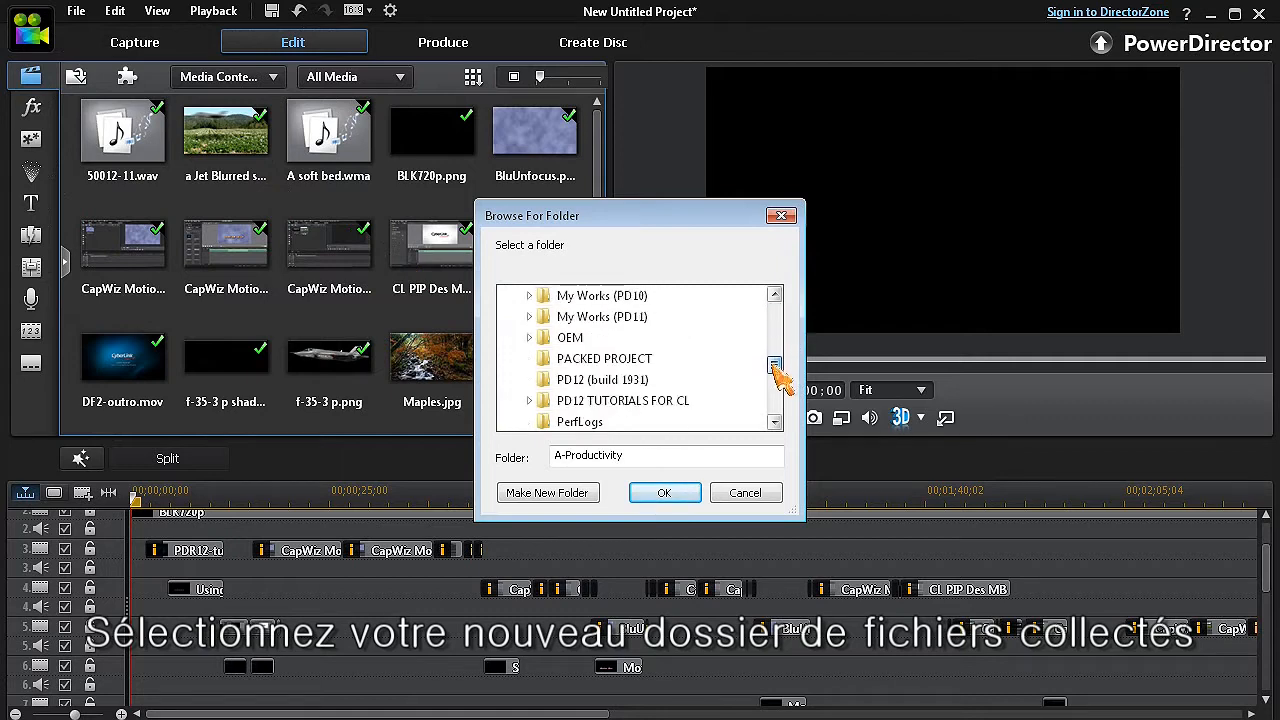
click(604, 316)
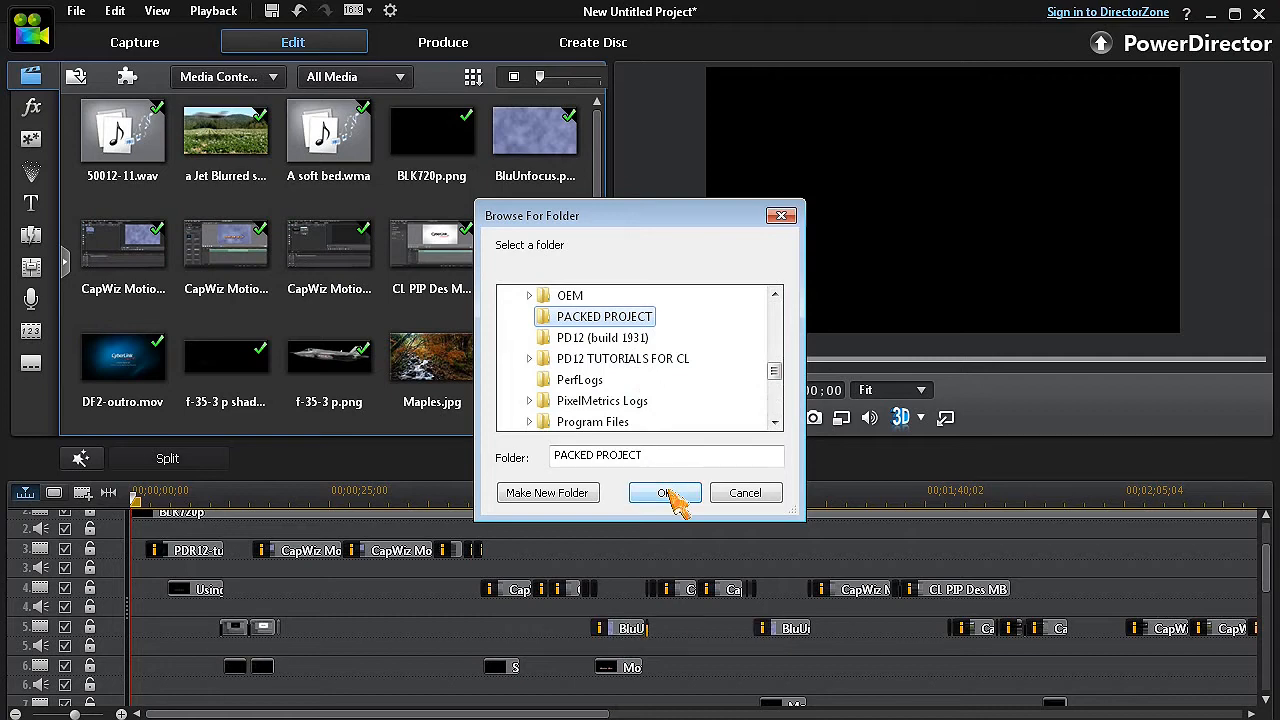
click(664, 492)
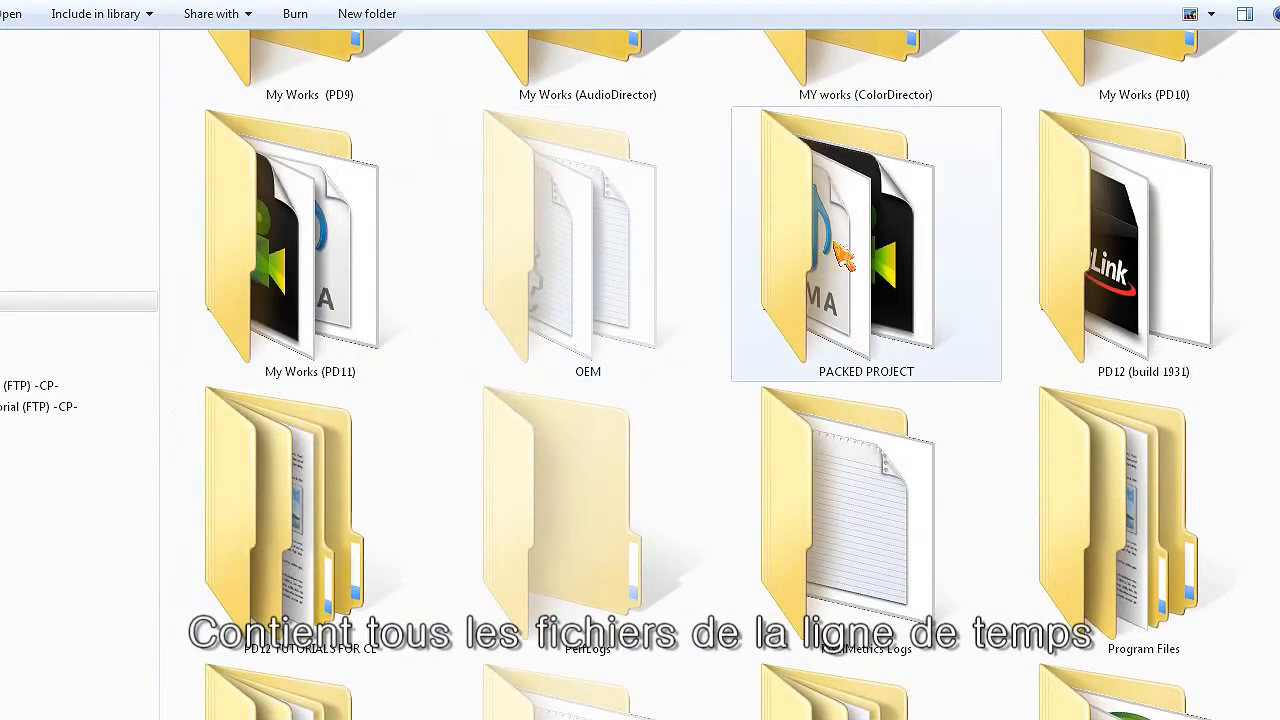
double_click(864, 244)
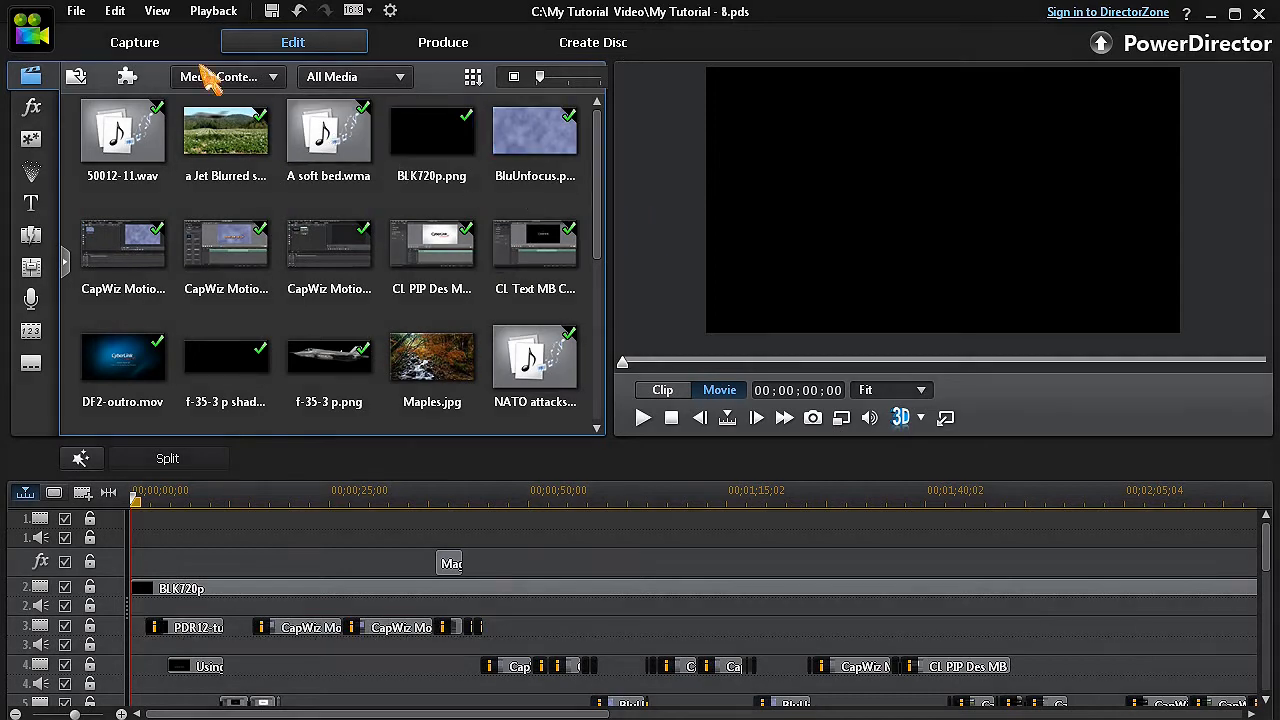
Save the project as a new version named My Tutorial - 9 via Save Project As.
click(76, 12)
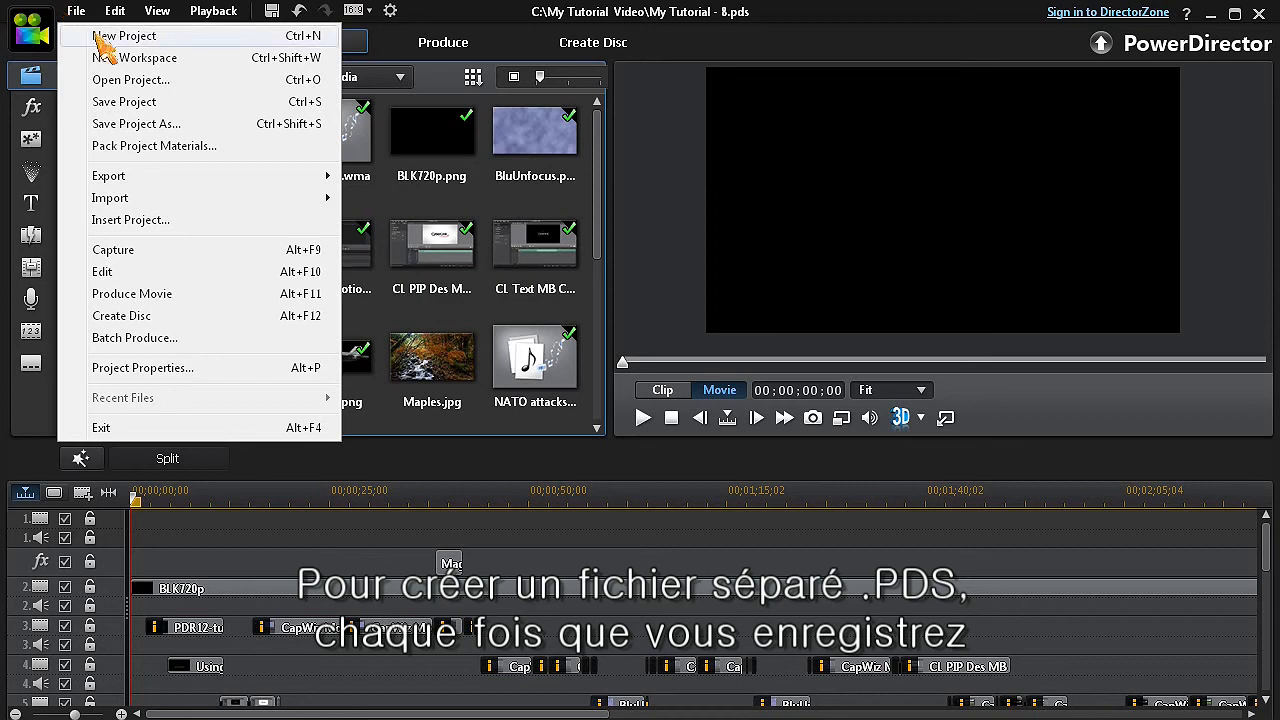
click(136, 124)
text(My Tutorial - 9)
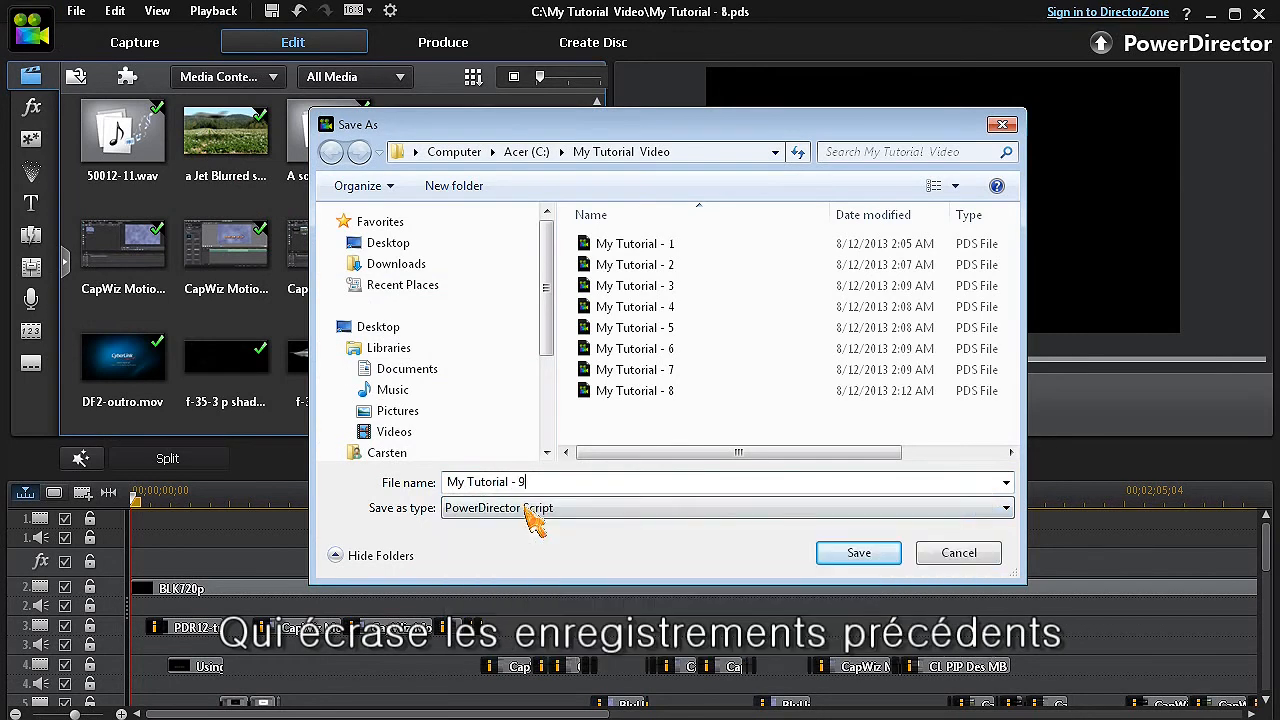
click(856, 552)
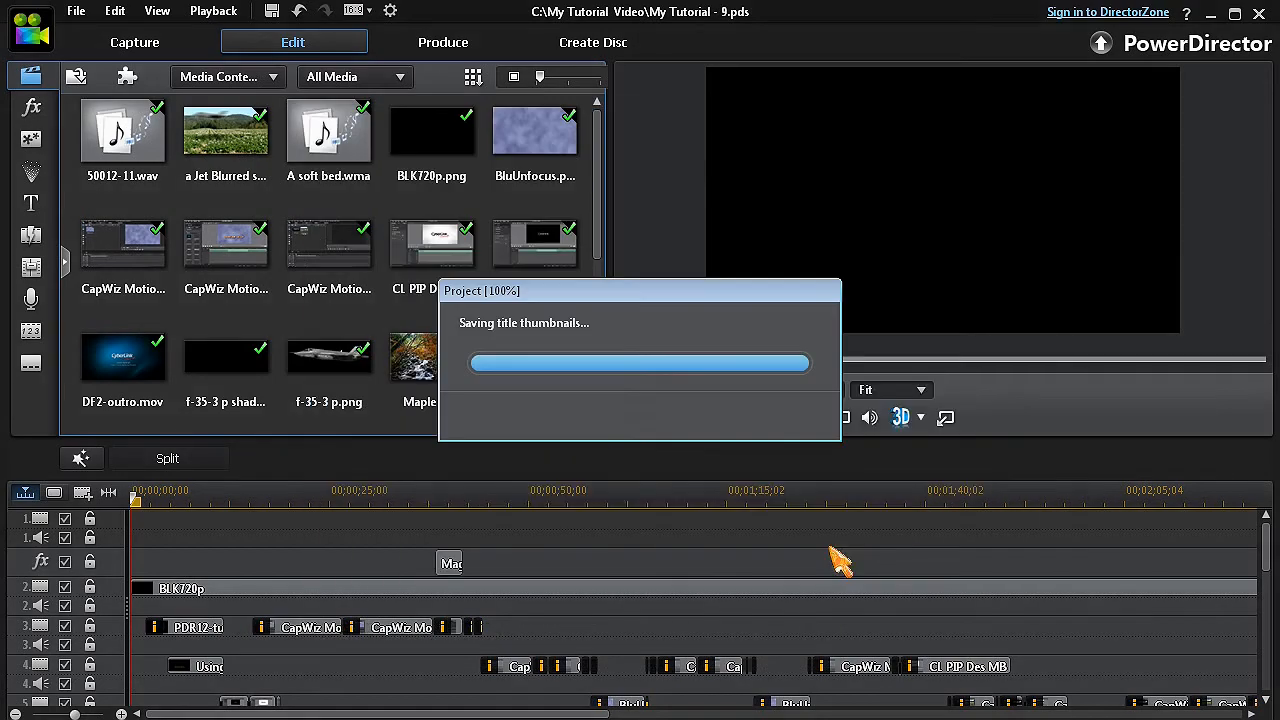